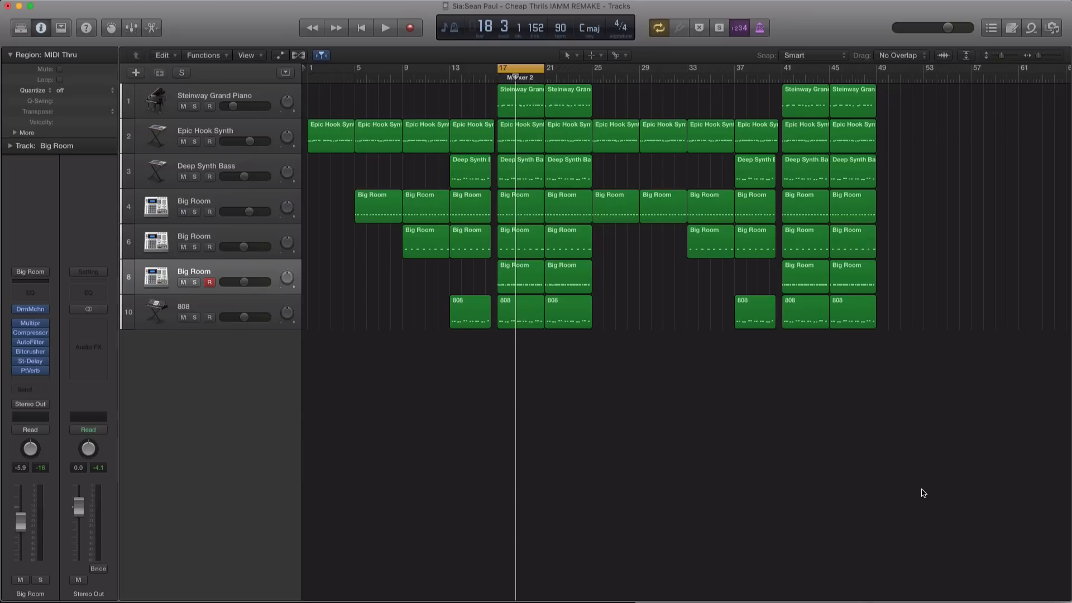
mouse_move(139, 344)
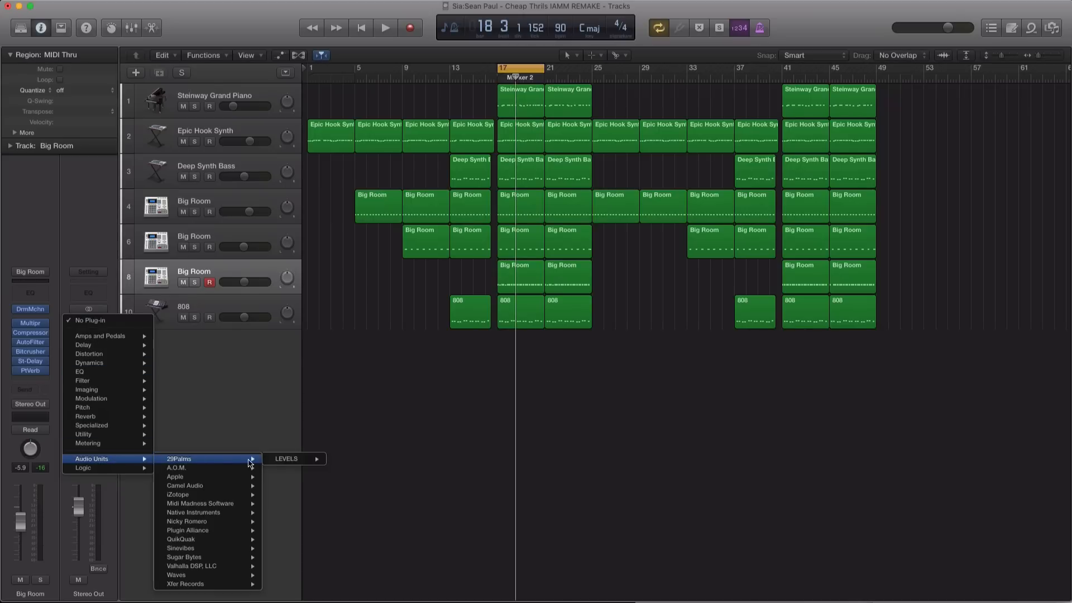
Insert the 29Palms LEVELS plug-in on the Stereo Out channel so its meter window appears.
click(286, 459)
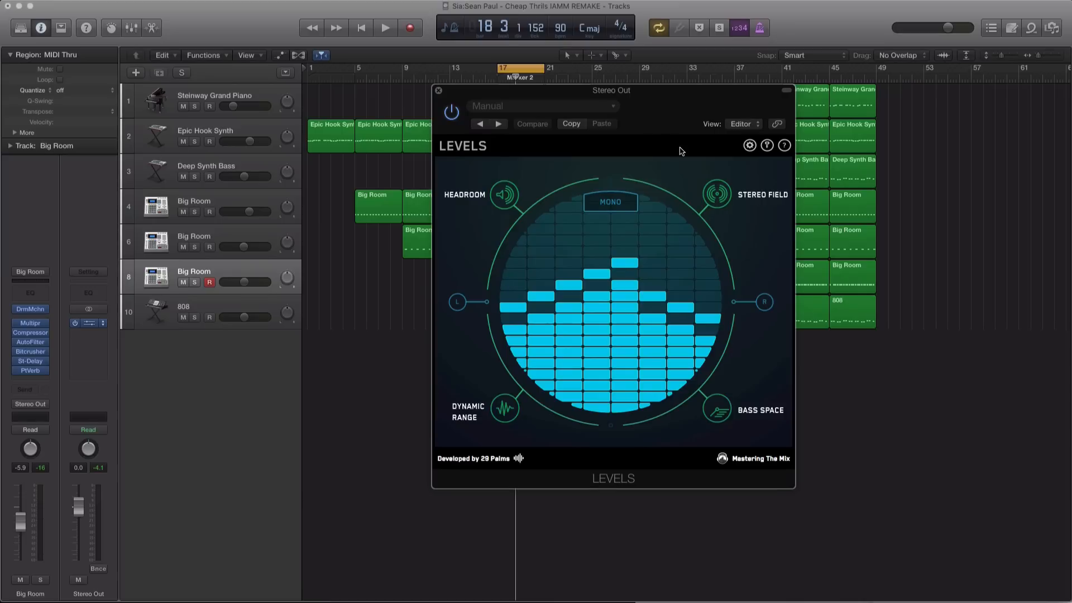
Apply the Mixing threshold preset with True Peak off in LEVELS settings and save it.
click(749, 145)
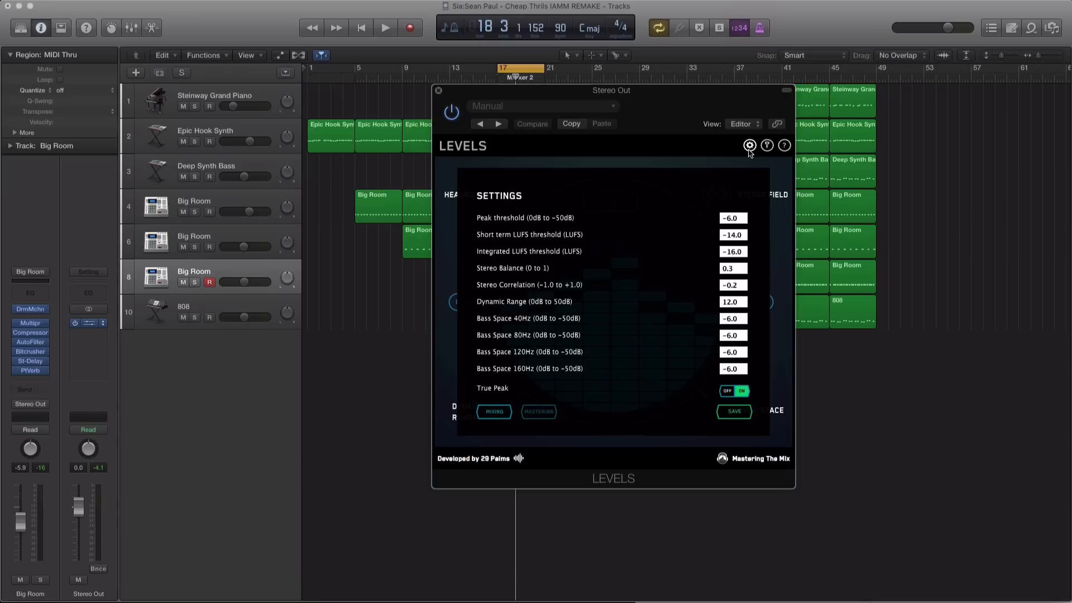
mouse_move(608, 343)
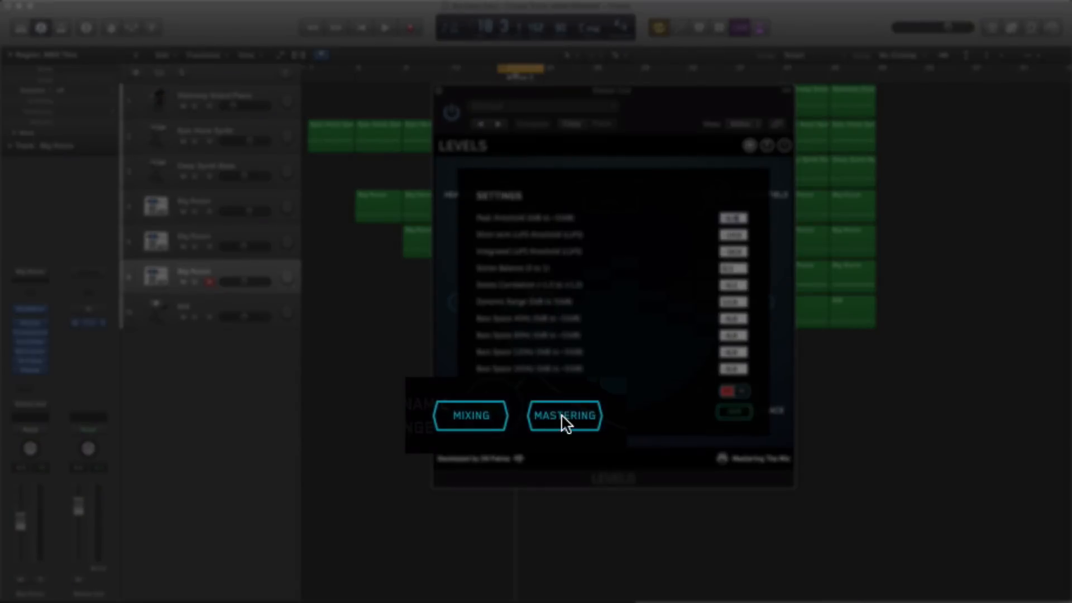
click(470, 415)
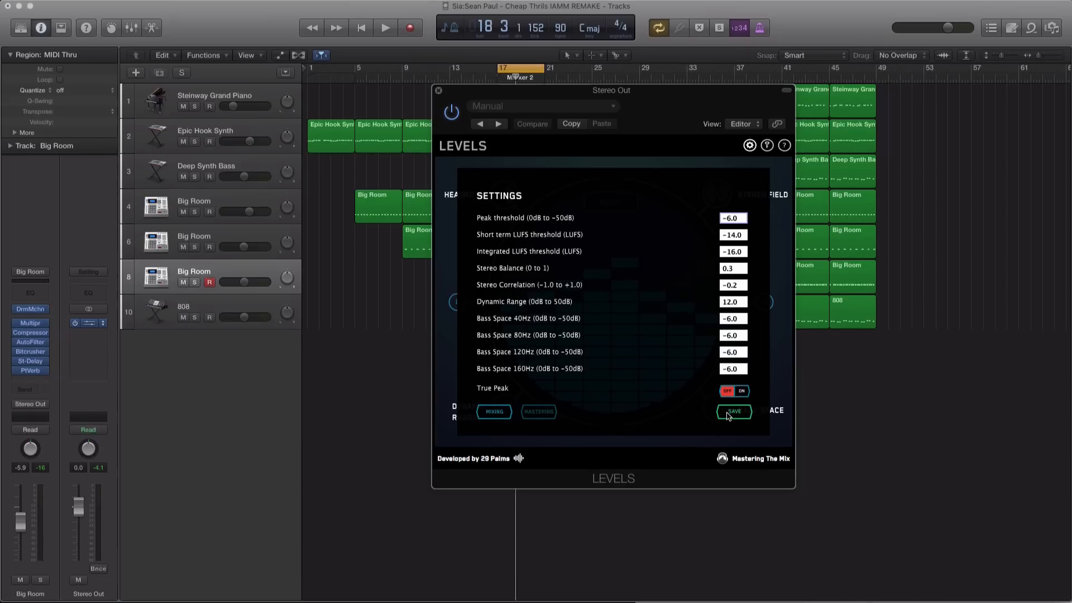
click(735, 411)
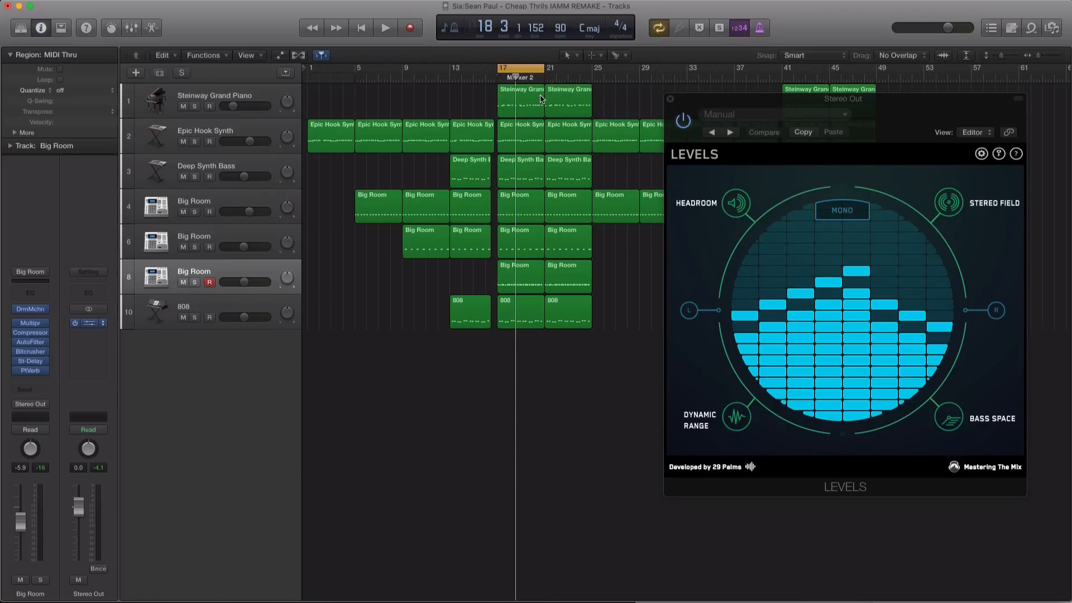
mouse_move(526, 267)
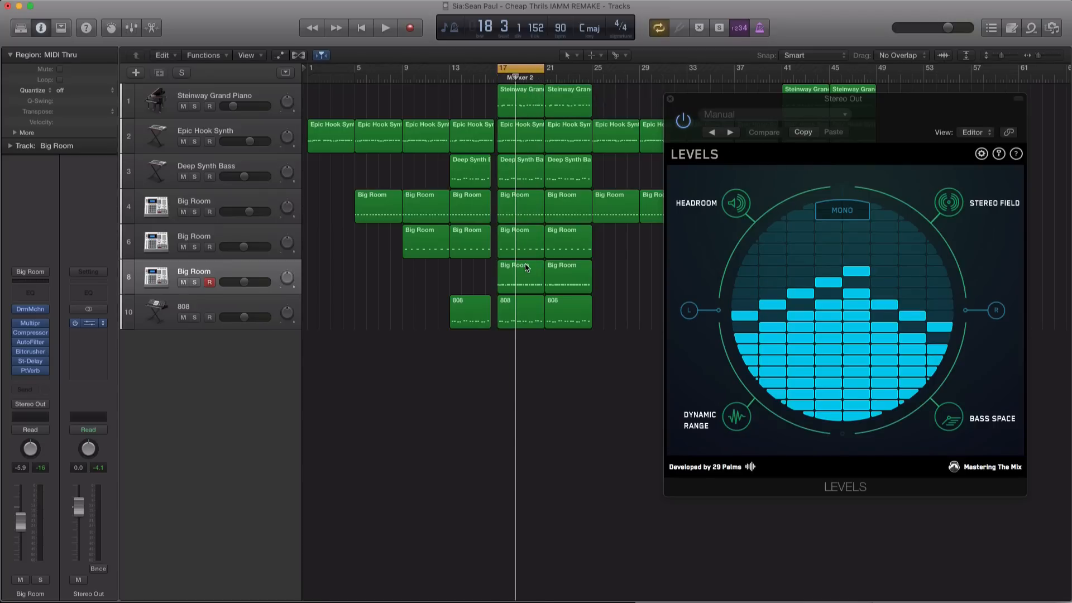
Start playback so LEVELS meters the mix headroom, showing a -3.8 dB peak.
click(385, 28)
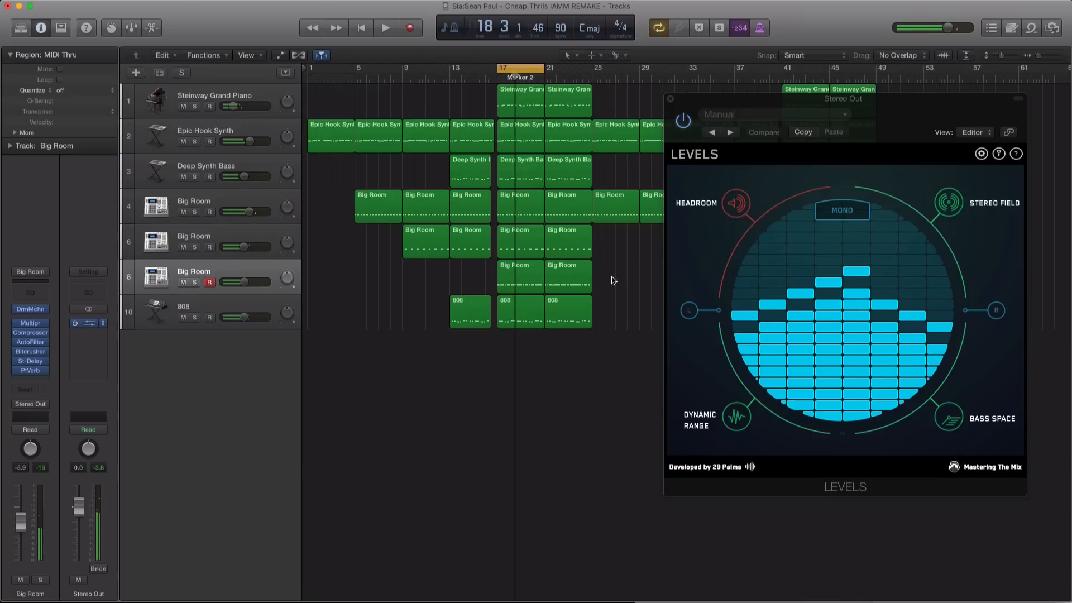
mouse_move(737, 203)
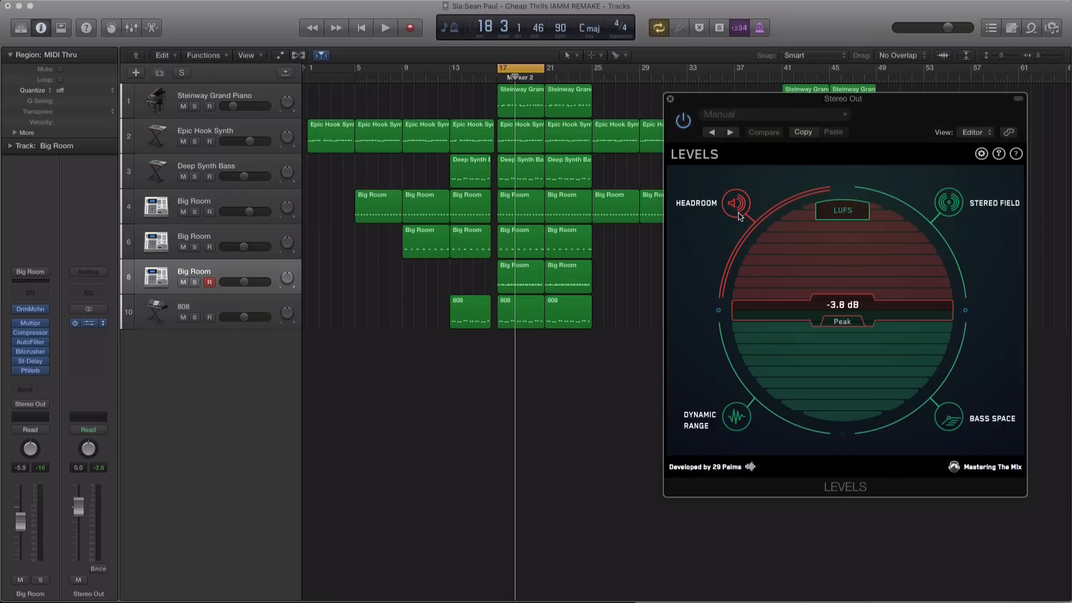
mouse_move(864, 374)
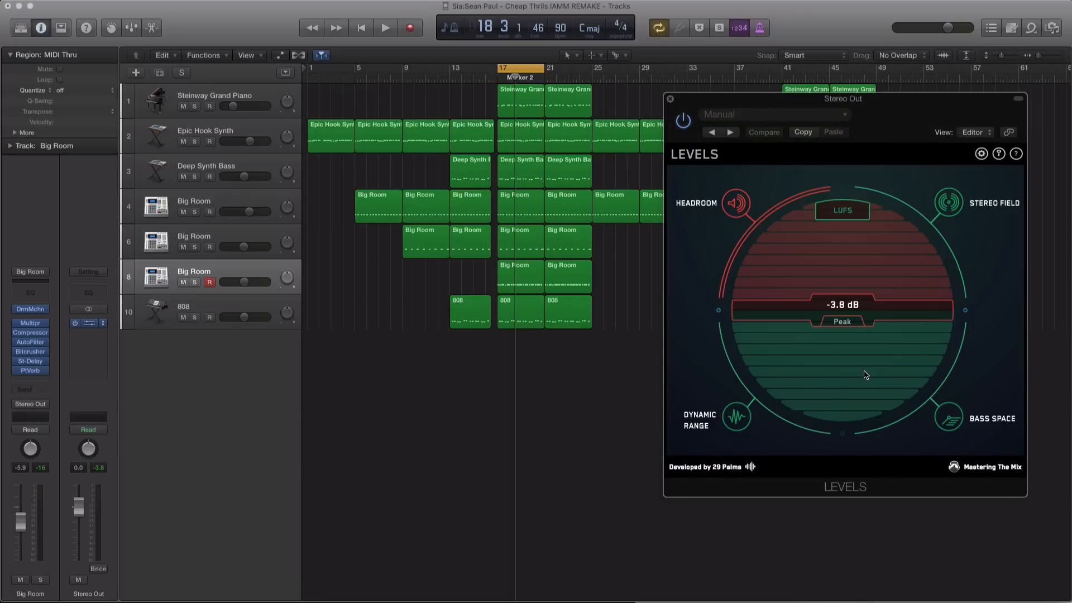
mouse_move(818, 370)
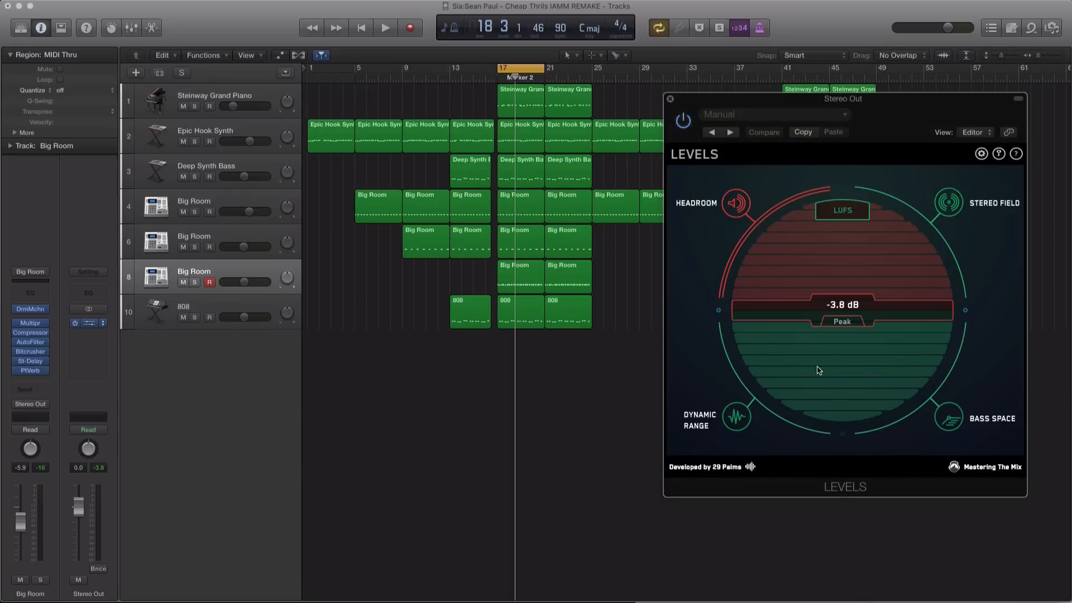
mouse_move(976, 182)
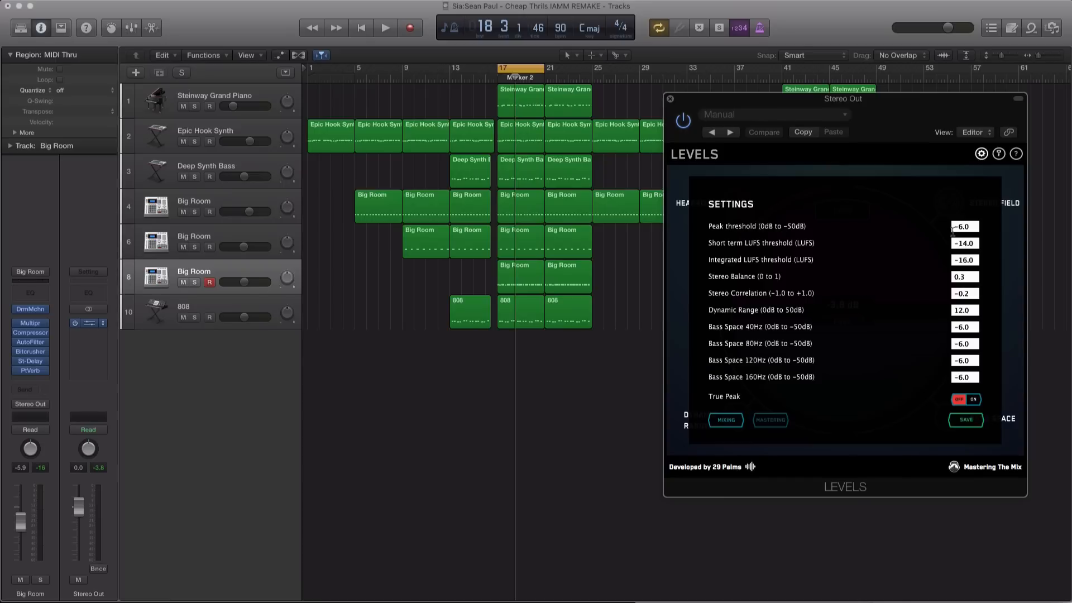
Leave the LEVELS settings panel and return to the headroom meter.
click(981, 153)
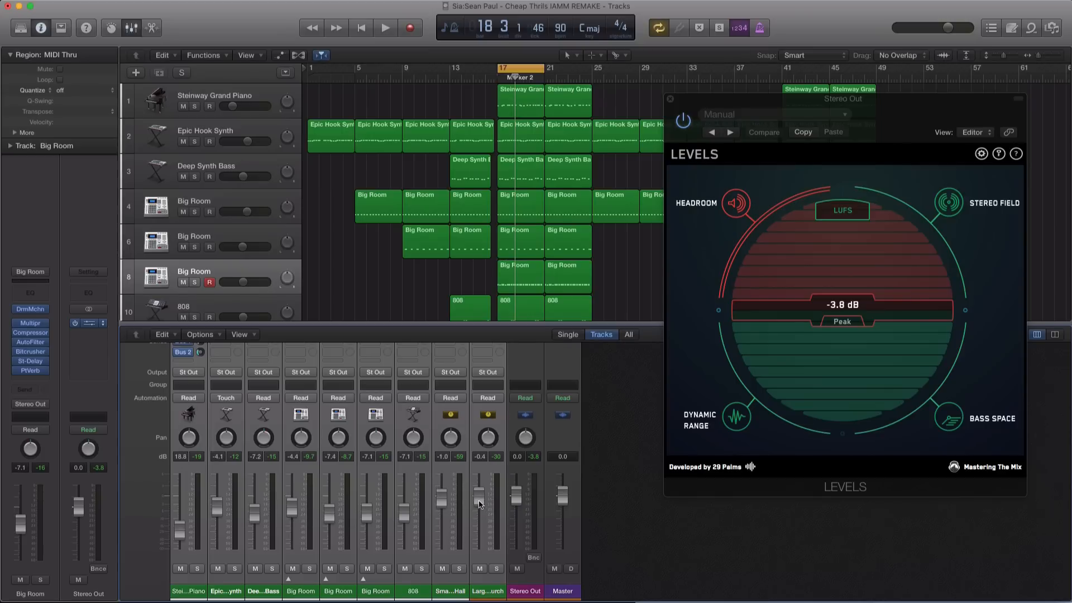
Play the mix again and stop once Headroom reads a -6.0 dB peak.
click(385, 28)
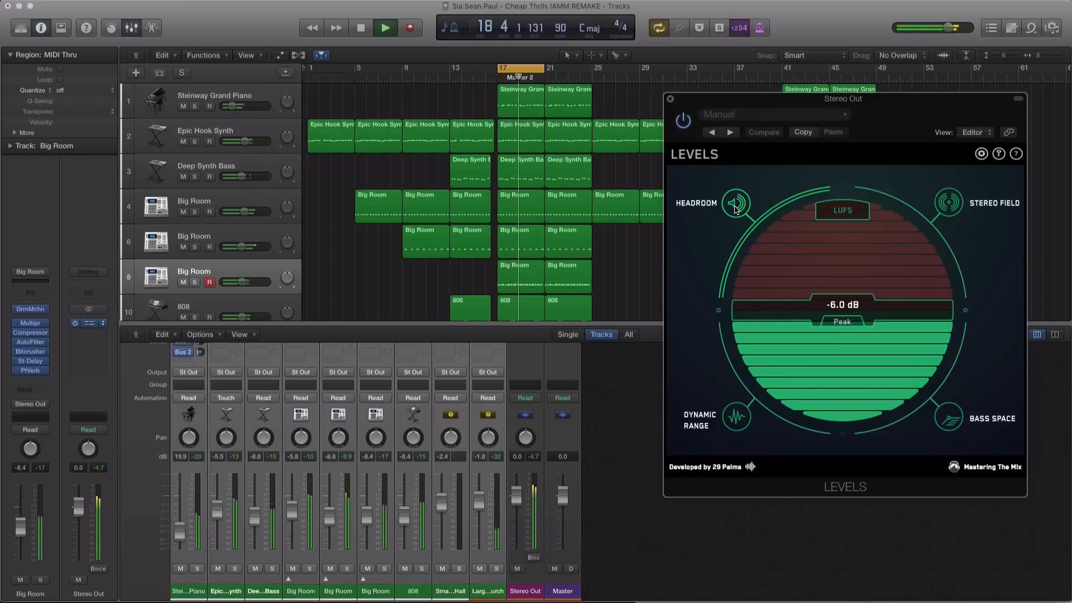
click(384, 27)
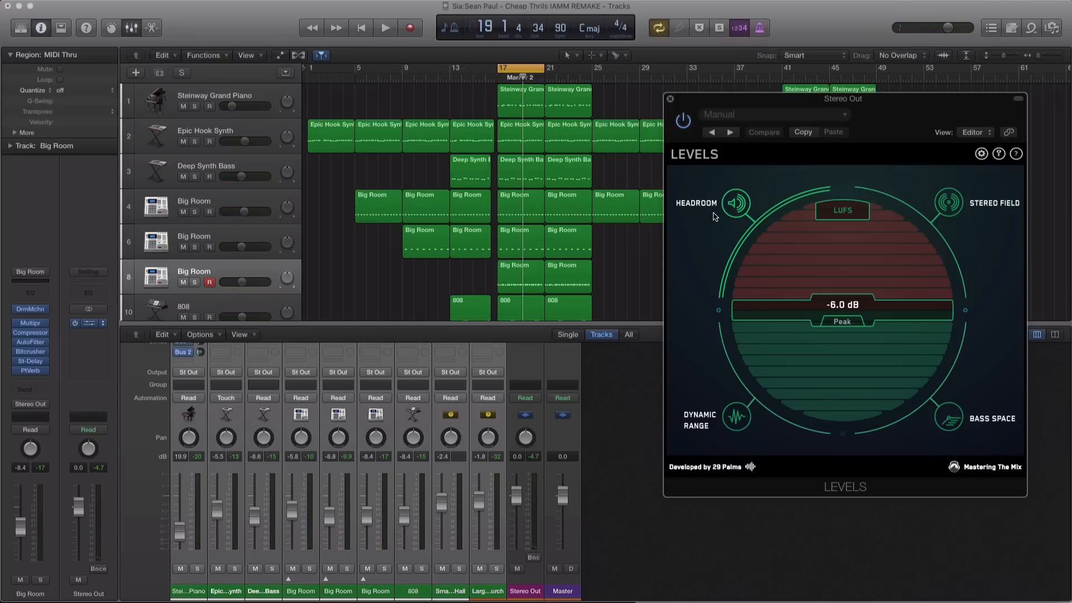
mouse_move(718, 218)
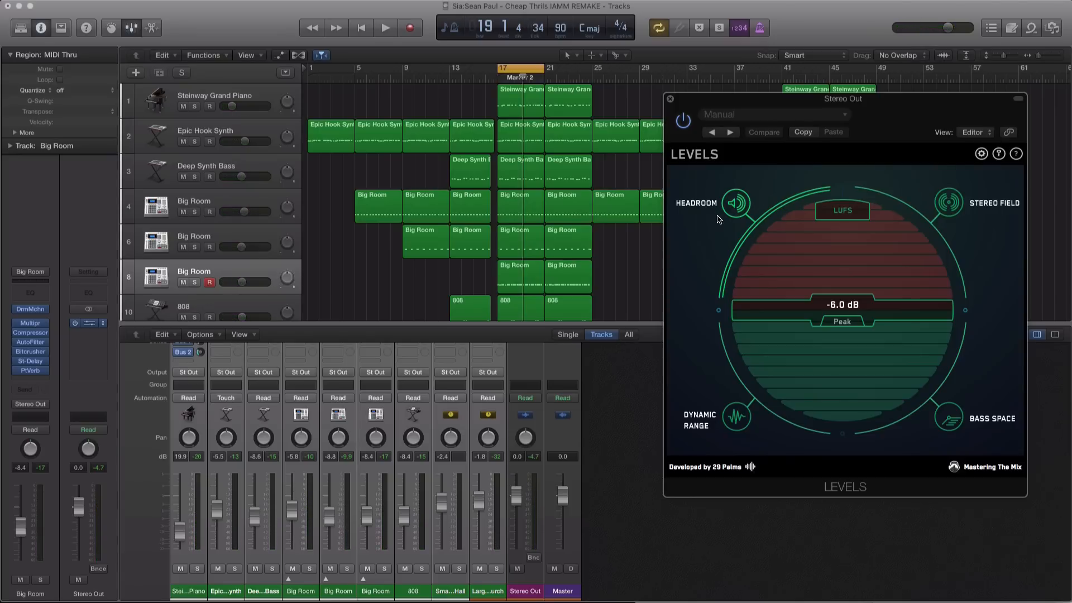
mouse_move(770, 235)
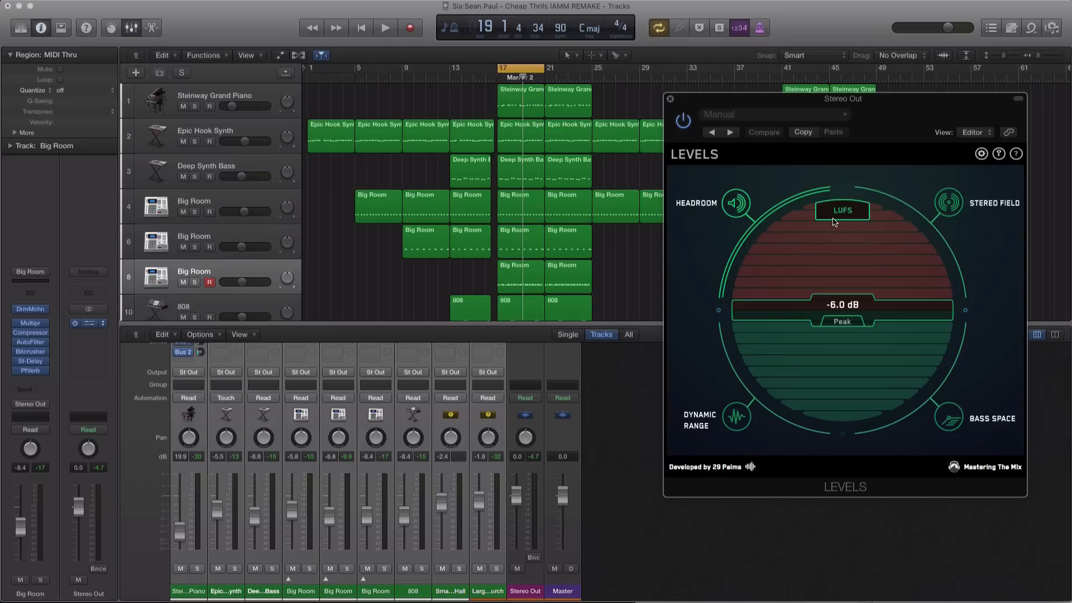
Check short-term and integrated LUFS loudness, then enable True Peak measurement for Headroom.
click(841, 211)
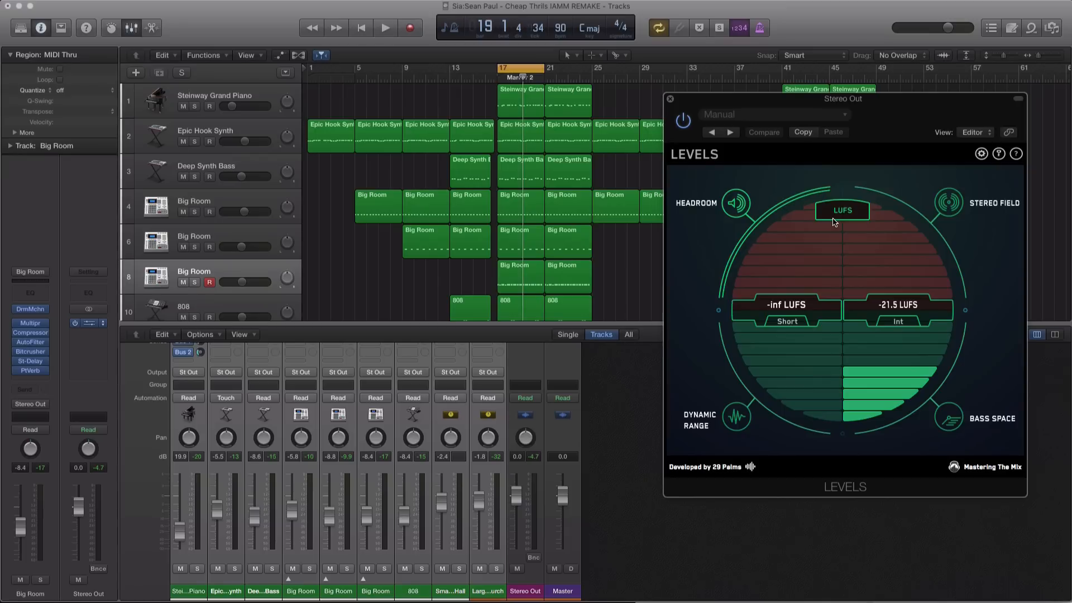
mouse_move(847, 219)
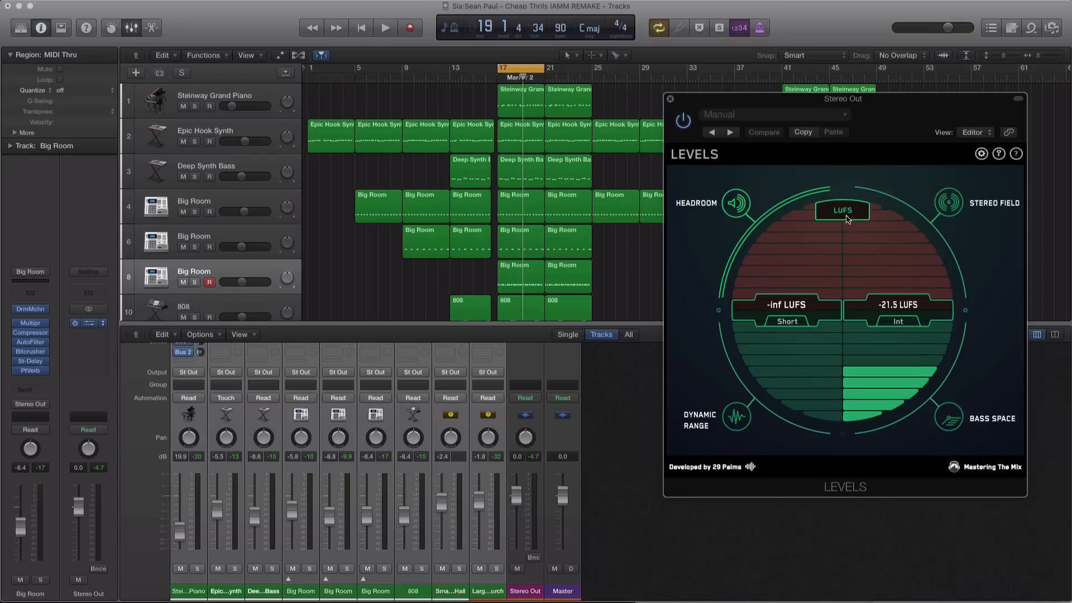
click(841, 211)
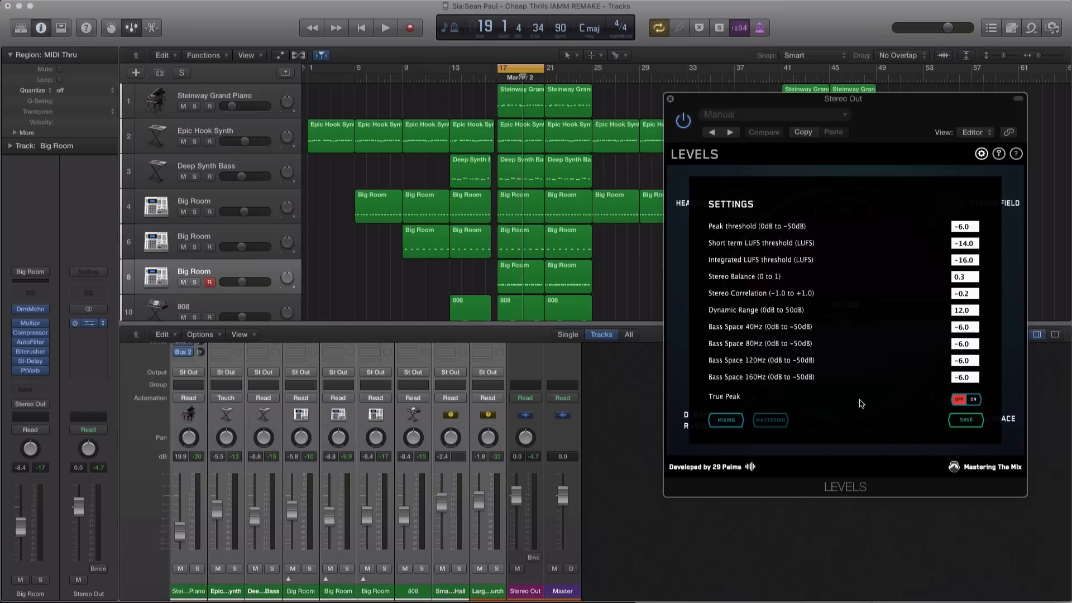
click(974, 399)
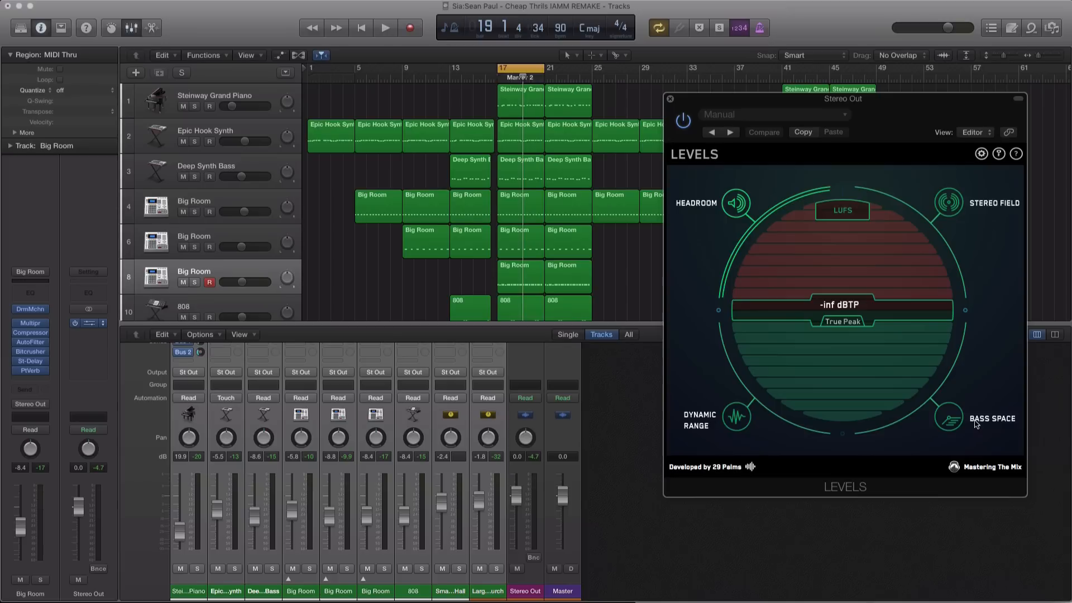
mouse_move(799, 339)
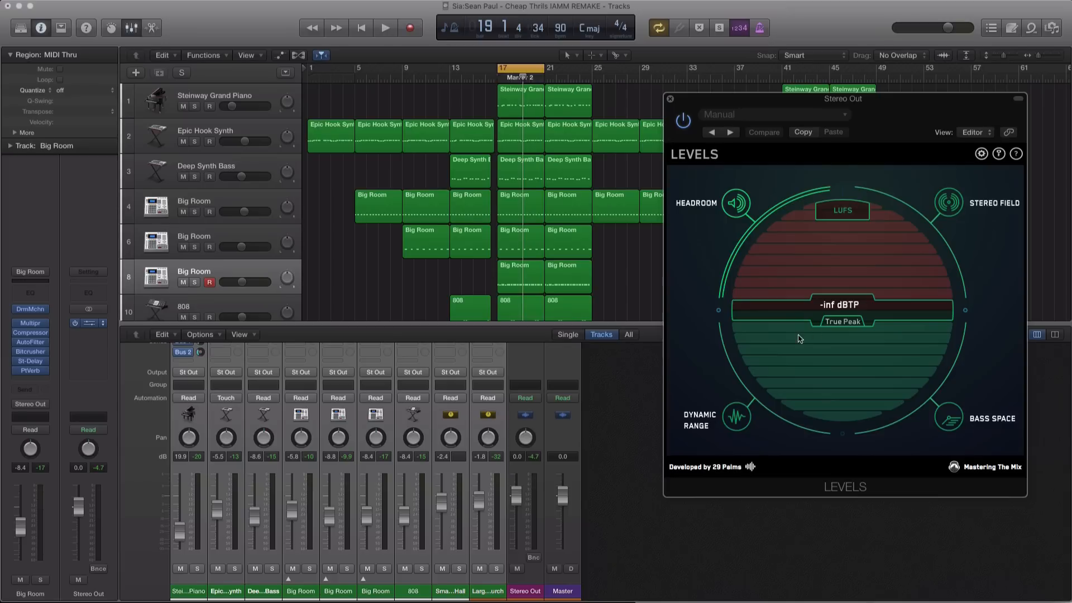
Show the dynamic range reading (14.9 DR) during playback, then switch LEVELS to the Bass Space check.
click(737, 416)
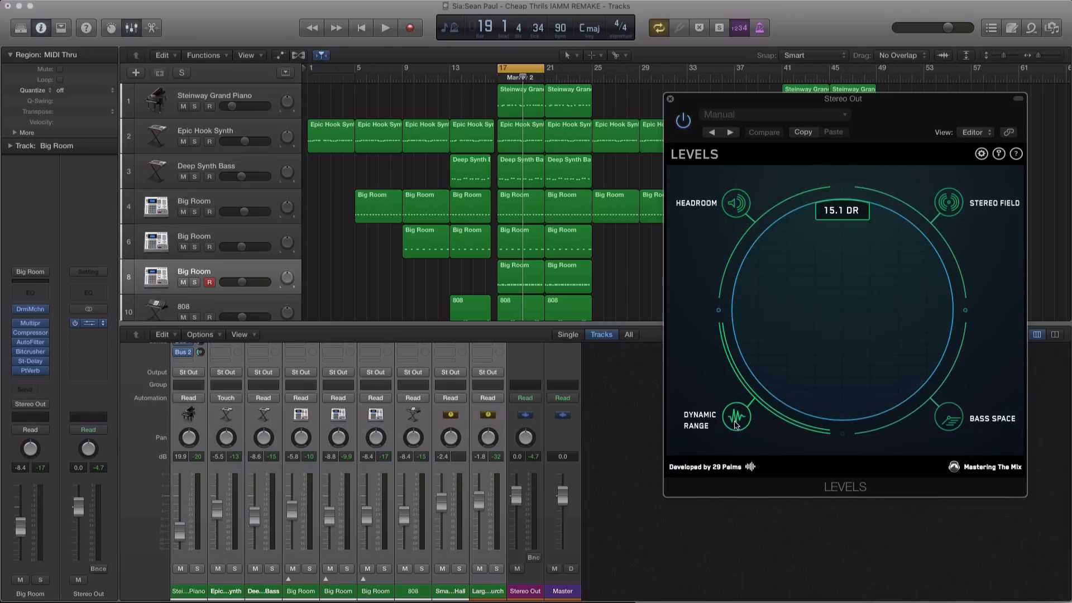
mouse_move(711, 392)
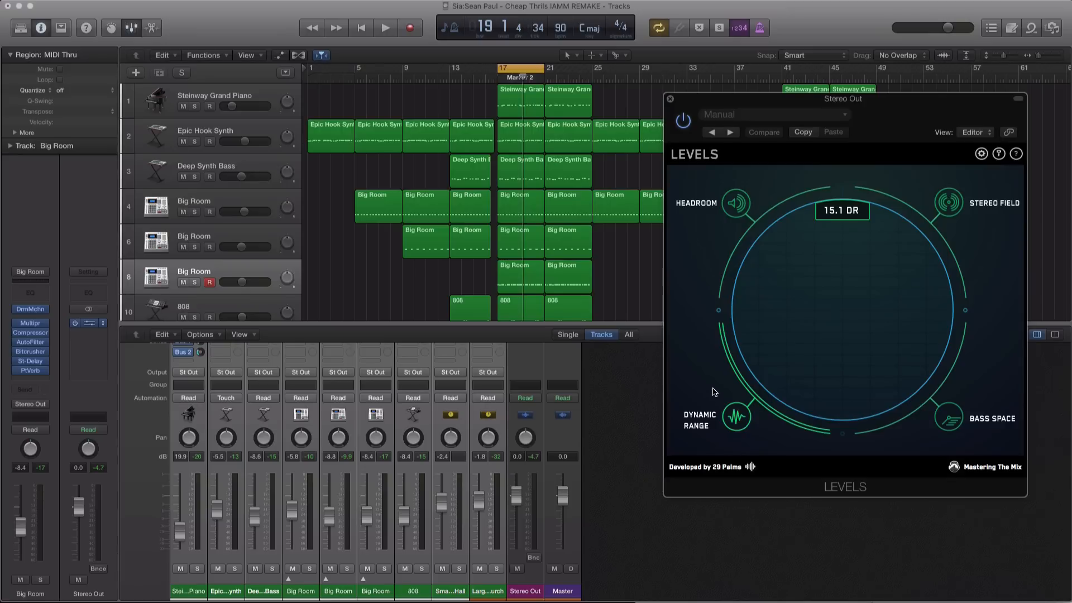
drag(522, 68, 492, 68)
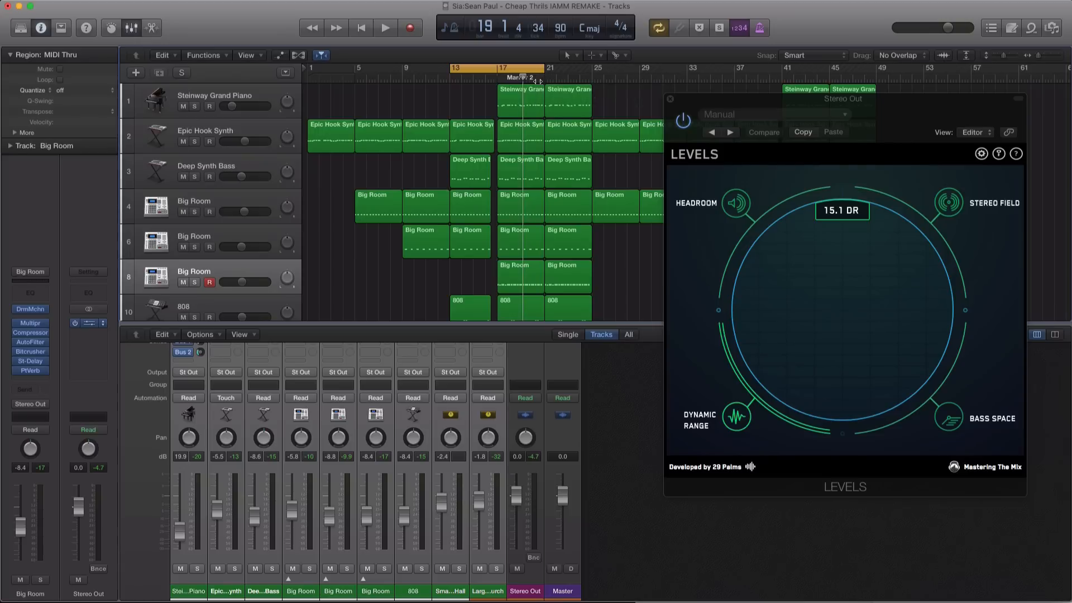
click(385, 28)
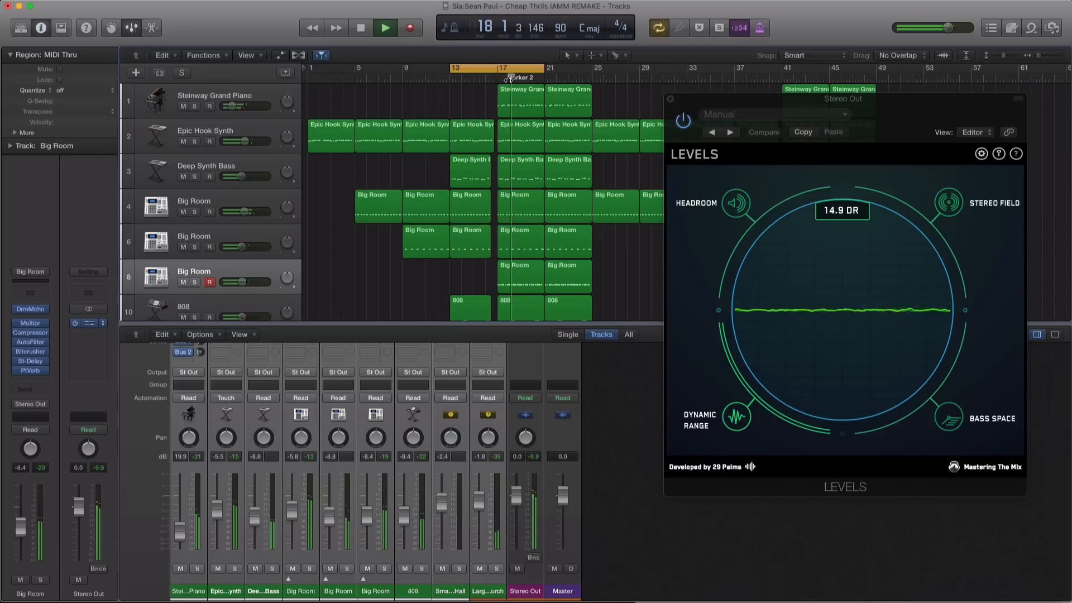
click(360, 28)
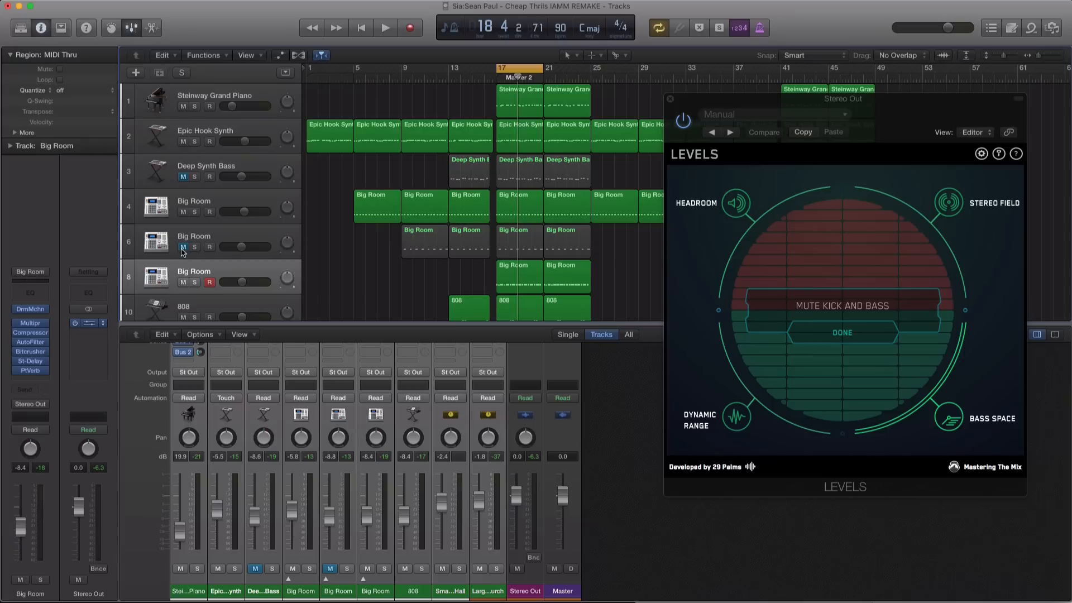
Mute the remaining Big Room track, confirm DONE, and play the mix to fill the 40–160 Hz bass bands.
click(385, 28)
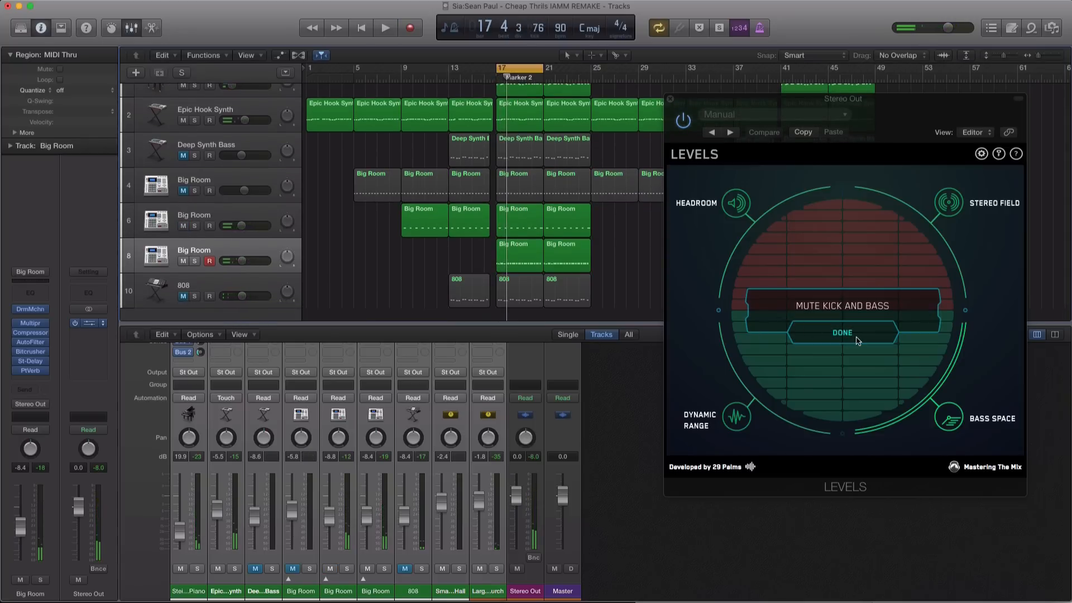
click(842, 332)
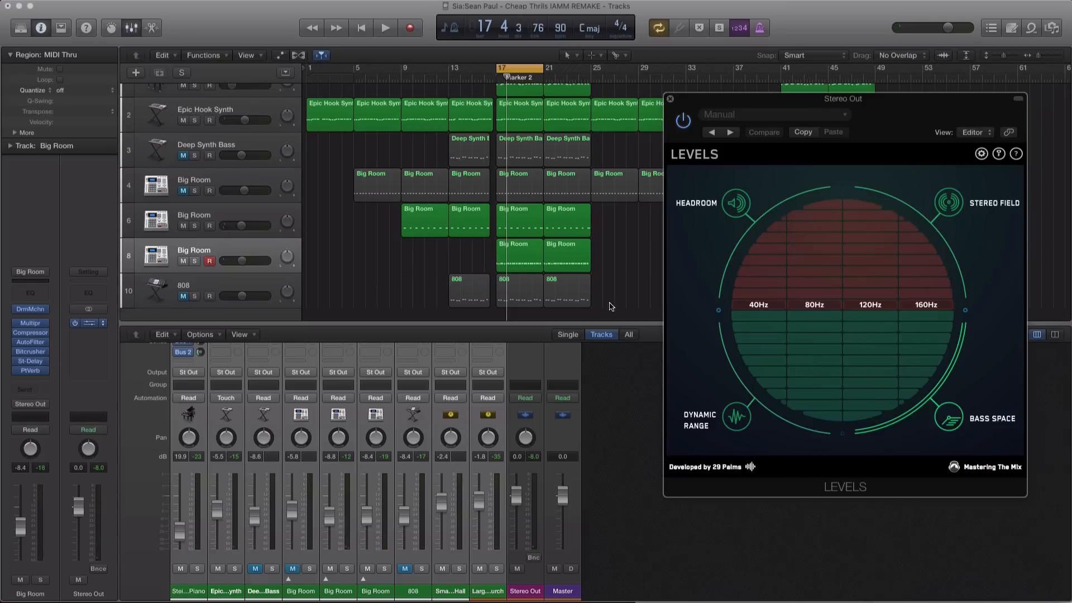
mouse_move(824, 425)
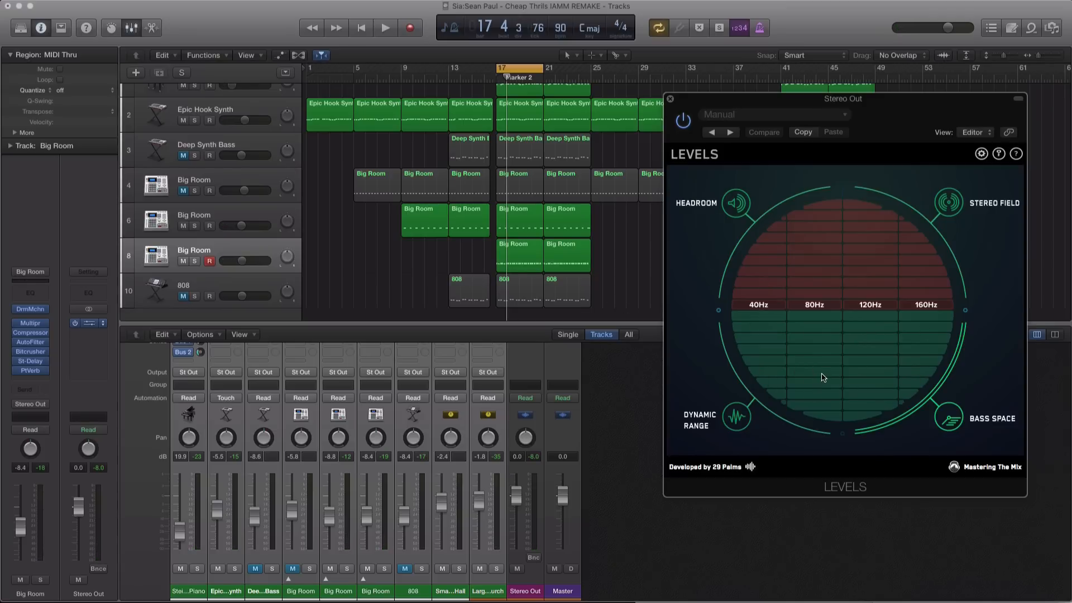
click(384, 28)
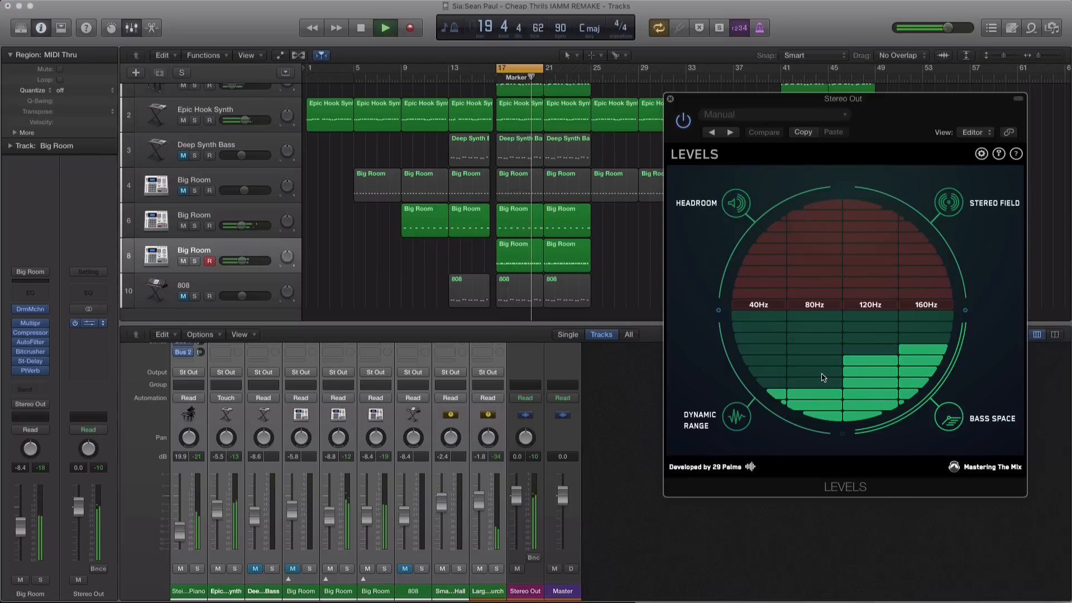
click(361, 28)
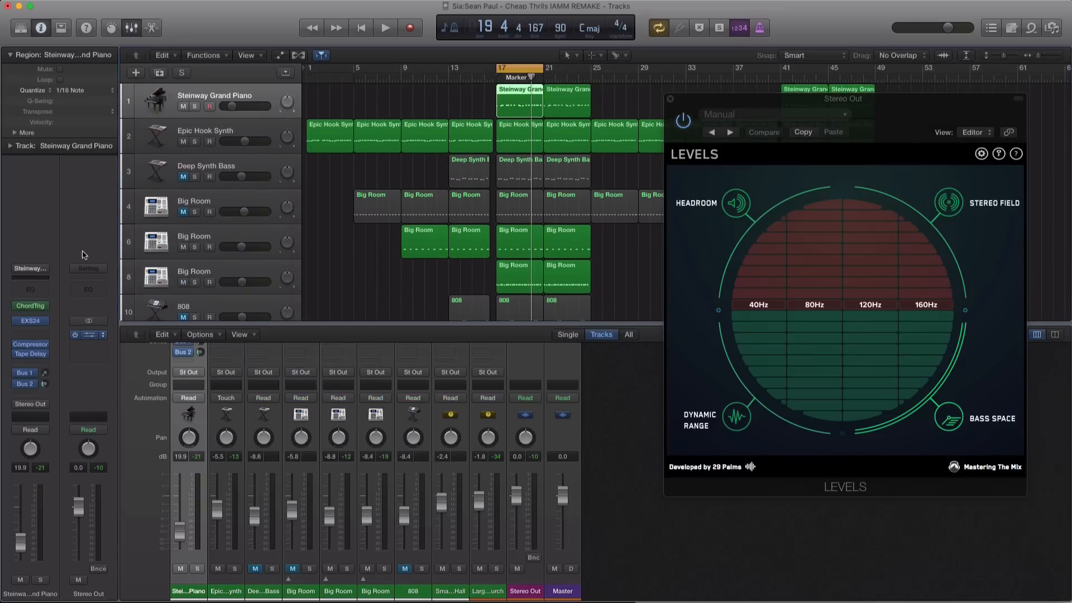
Add a Channel EQ to the Steinway Grand Piano track with its low cut settled at 300 Hz.
click(30, 334)
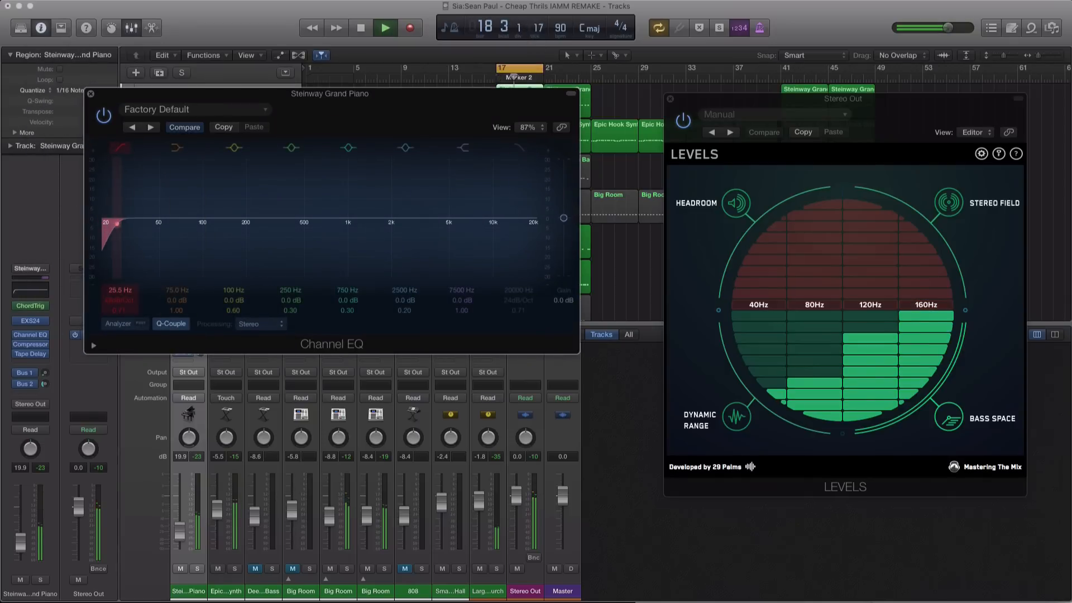
drag(117, 222, 199, 222)
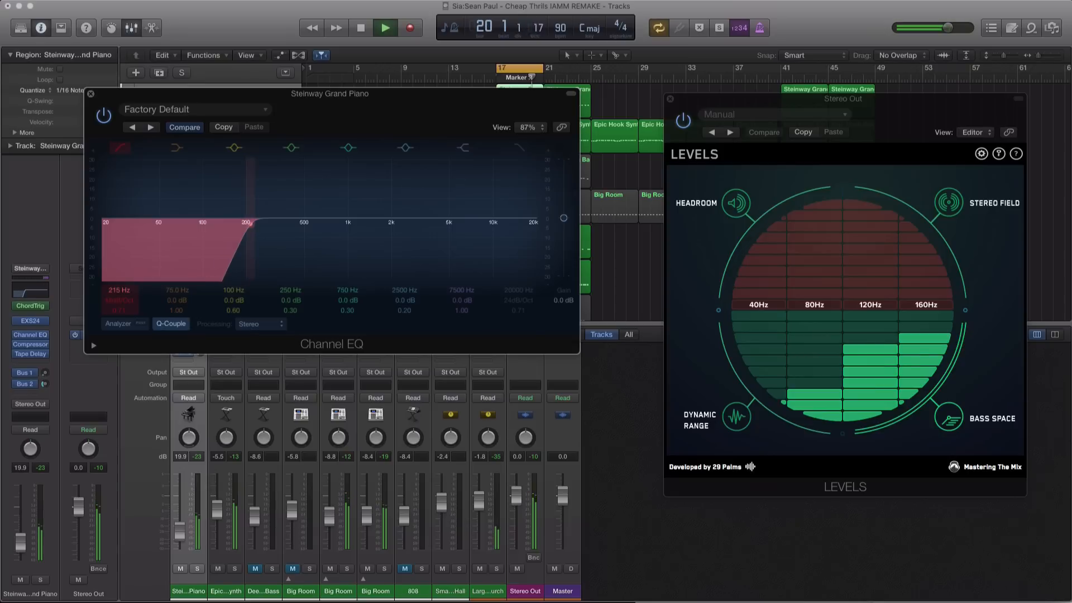
drag(244, 223, 312, 223)
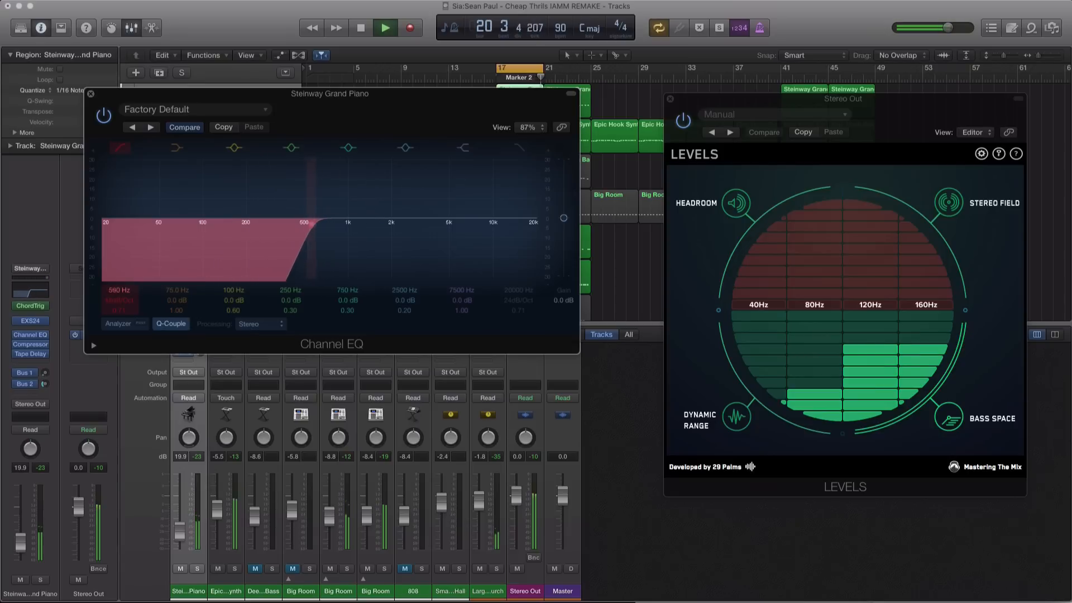
drag(308, 223, 274, 223)
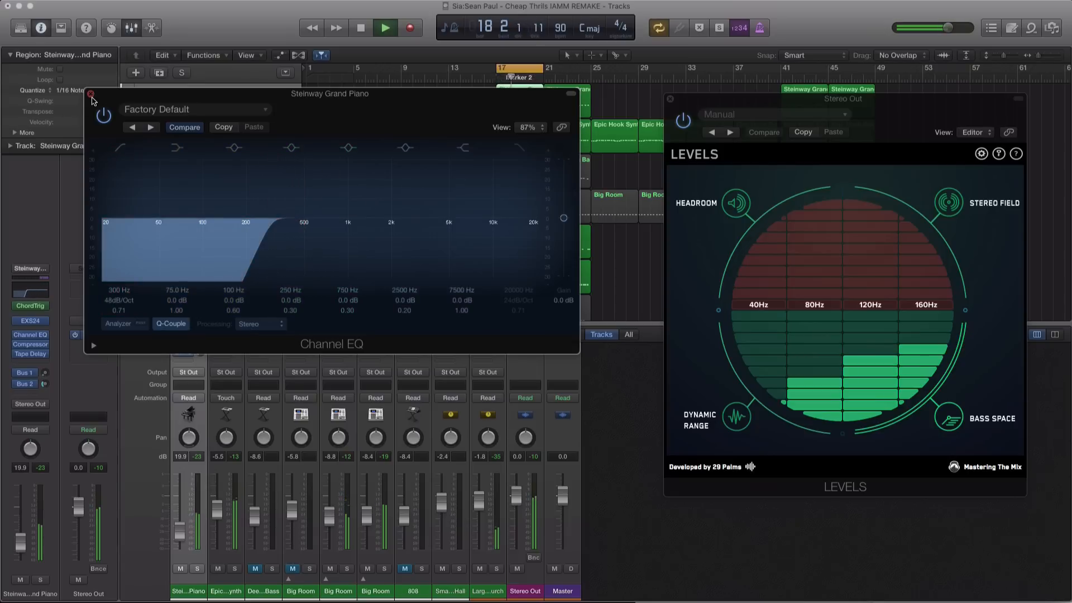
click(91, 94)
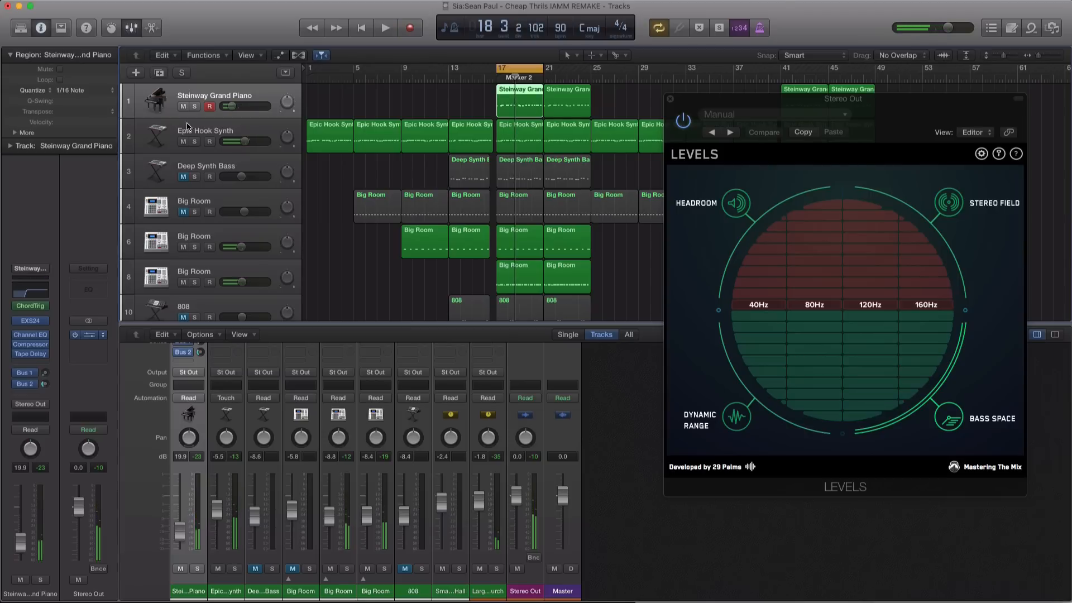
Add a Channel EQ to the Epic Hook Synth track with its low cut set to 128 Hz.
click(205, 130)
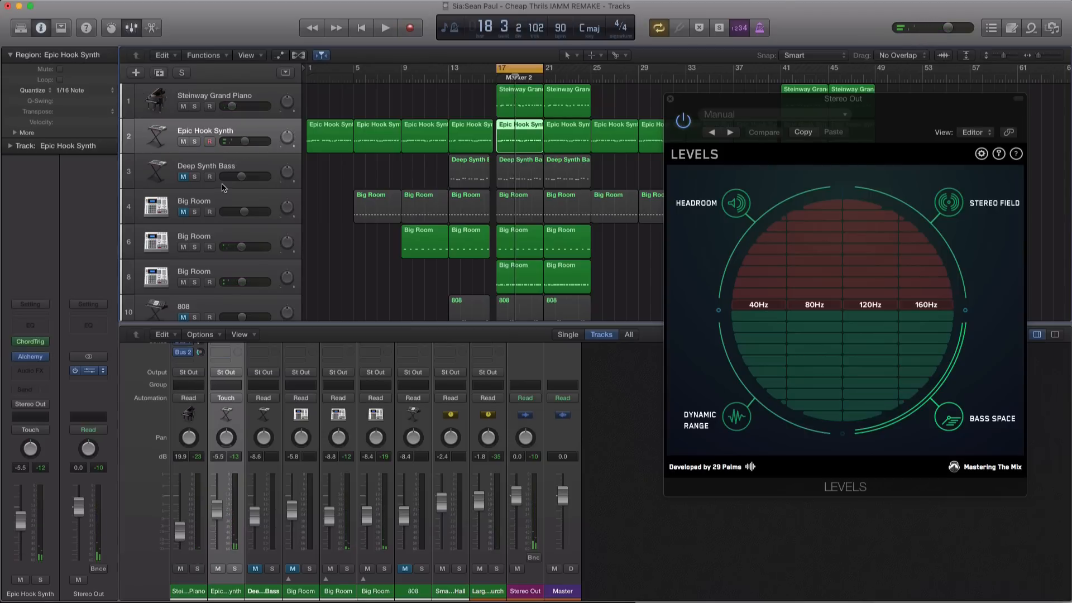
click(384, 28)
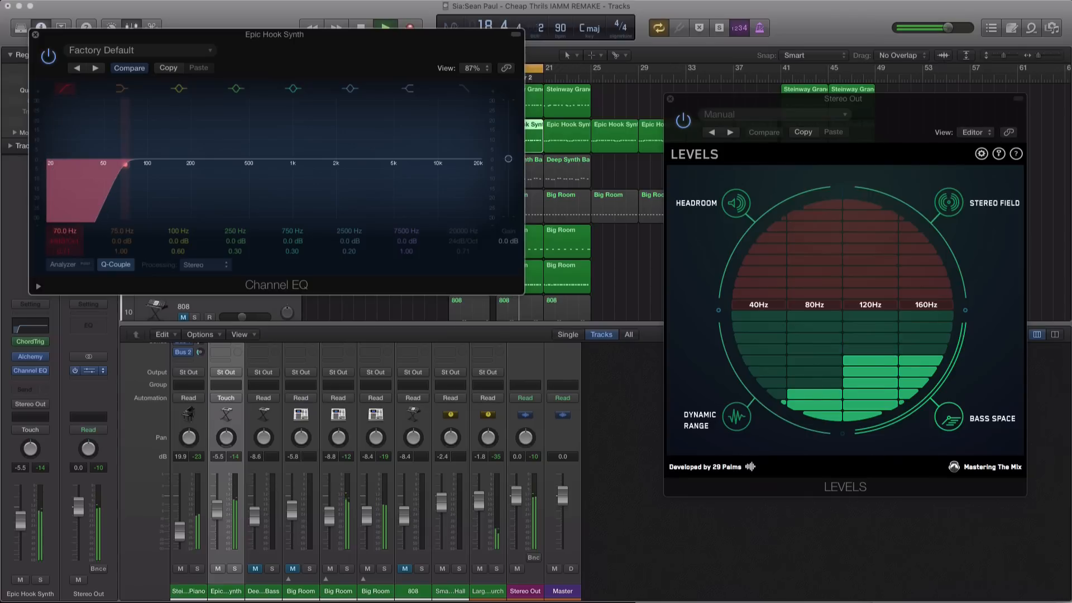
drag(125, 165, 259, 165)
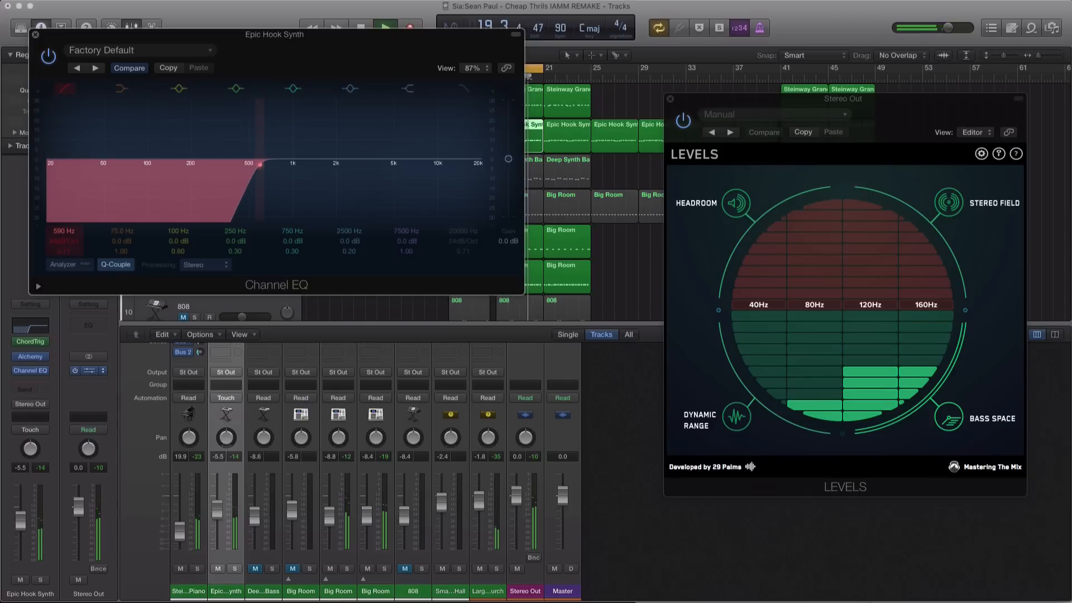
drag(260, 165, 197, 166)
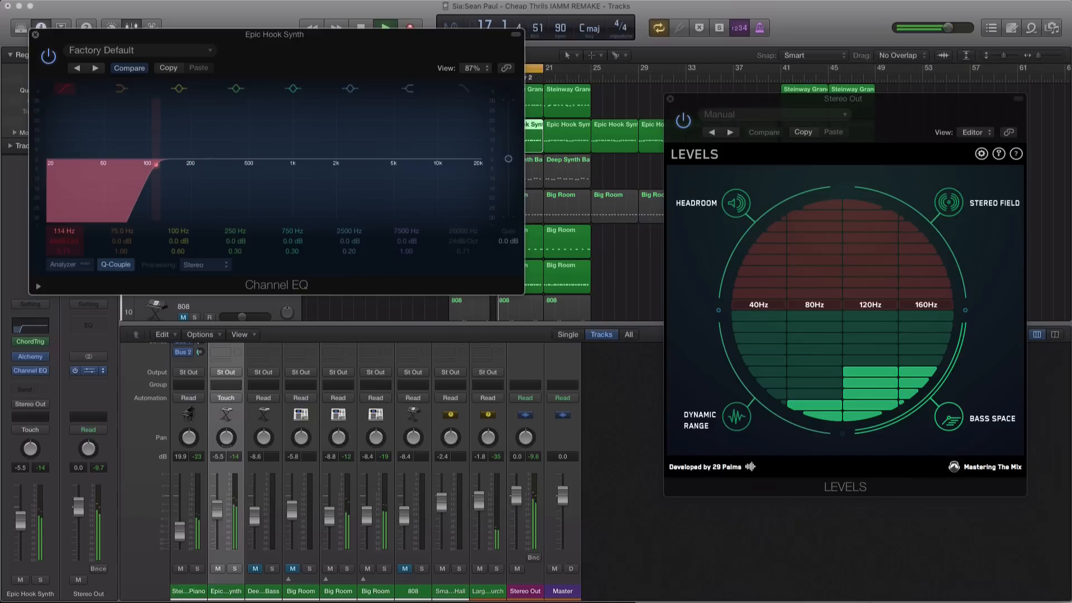
drag(156, 165, 163, 165)
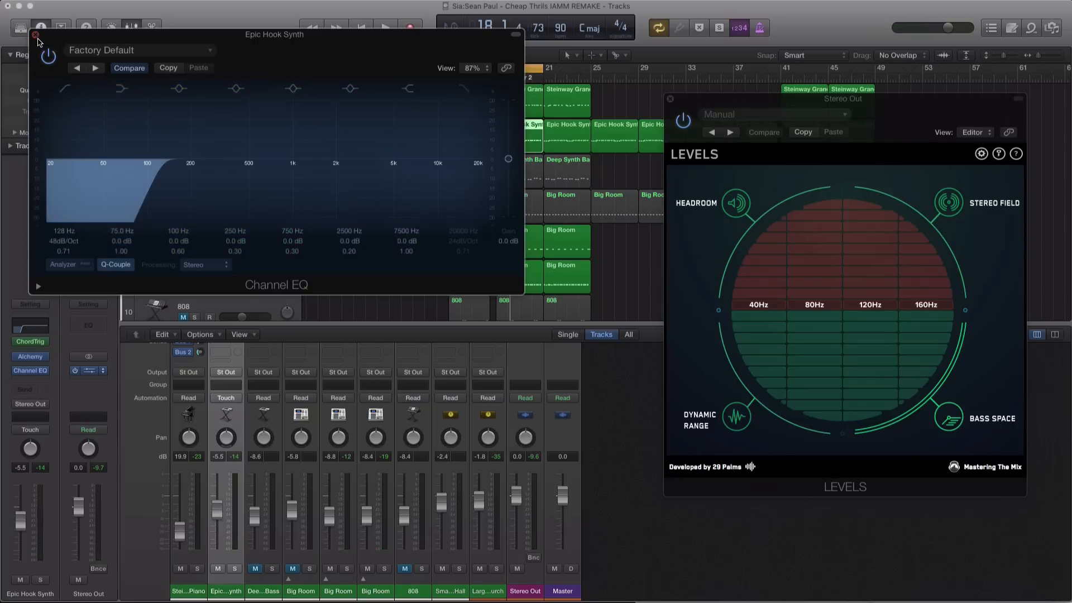
mouse_move(53, 67)
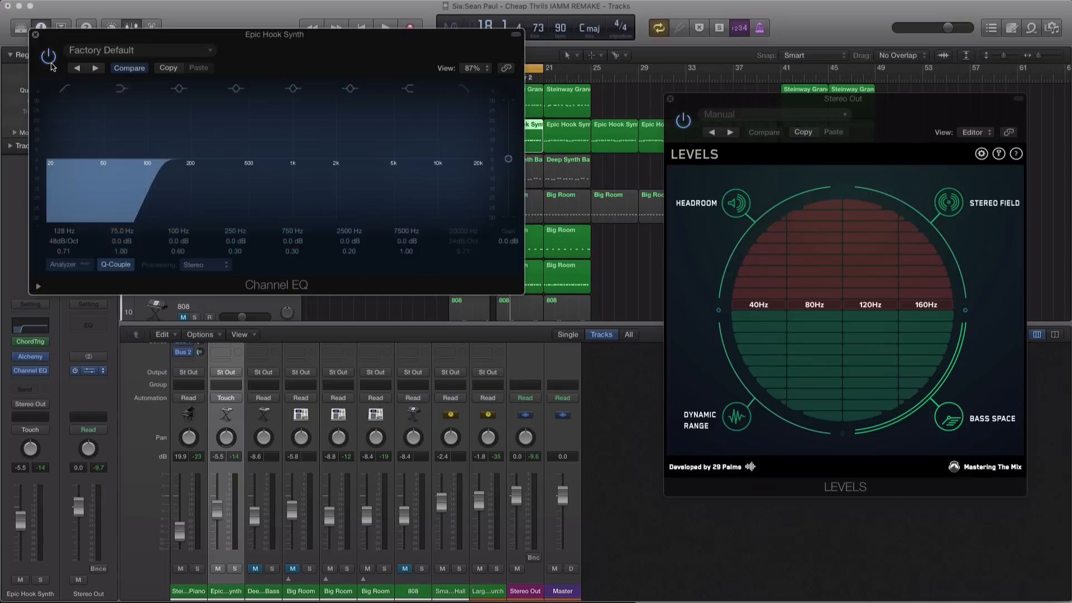
Add a Channel EQ low cut around 230 Hz to a Big Room track and fine-tune its low end.
click(36, 35)
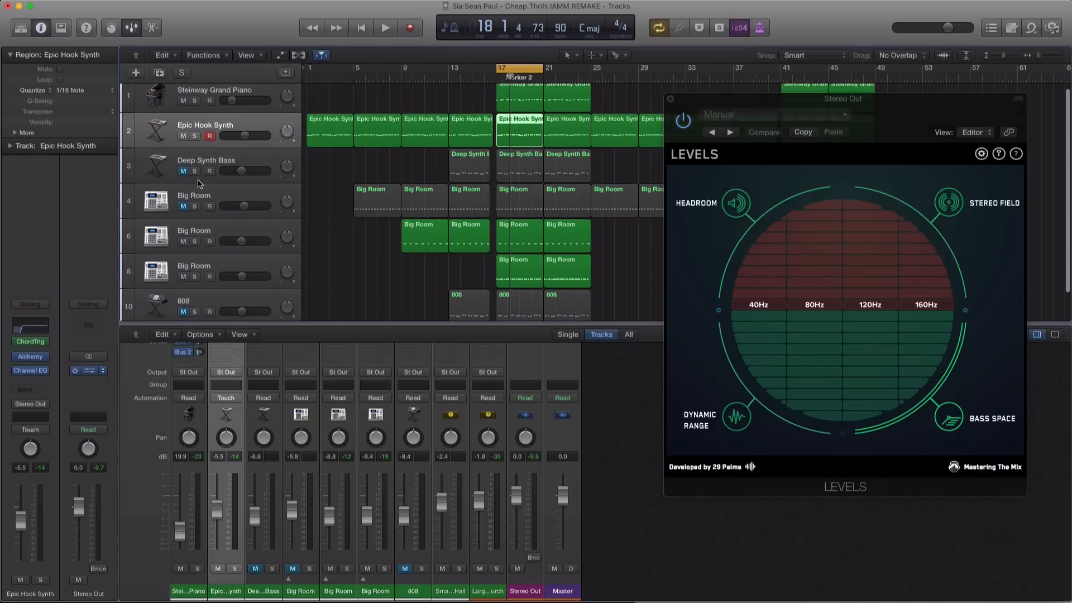
click(519, 254)
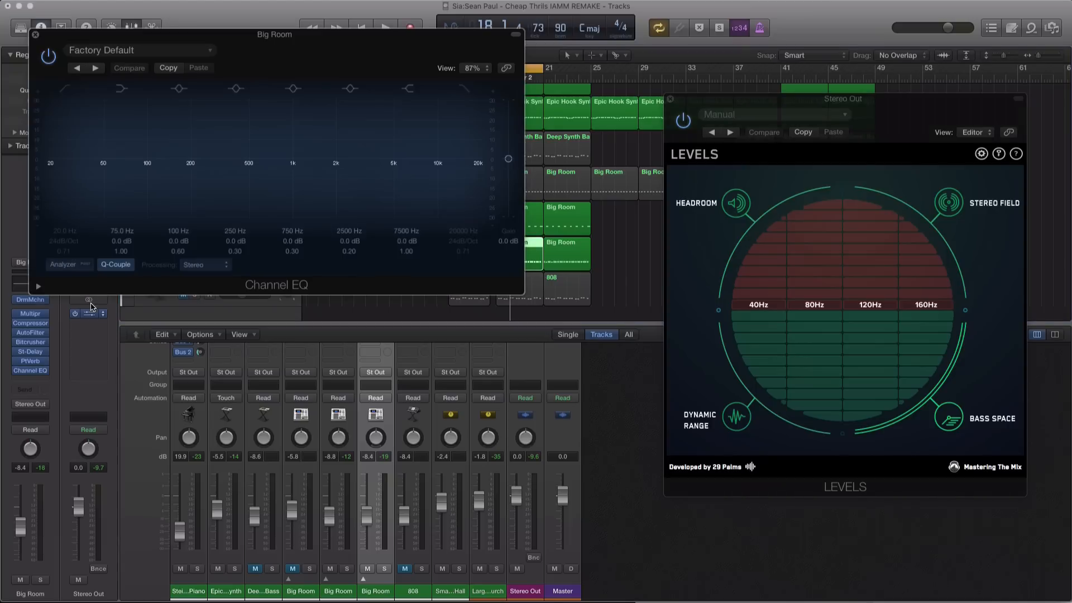
click(384, 28)
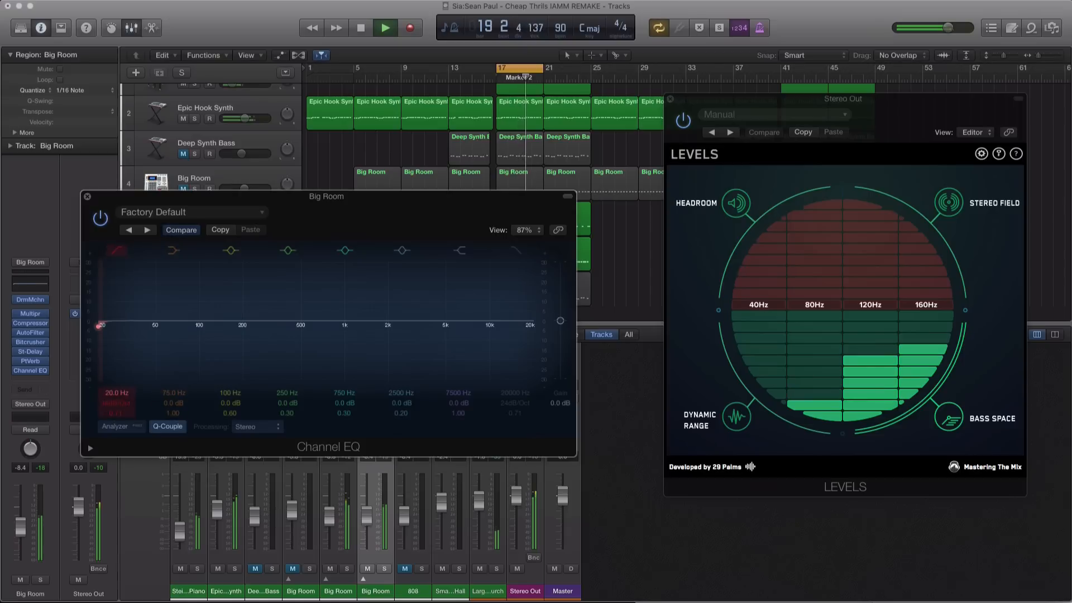
drag(102, 324, 260, 324)
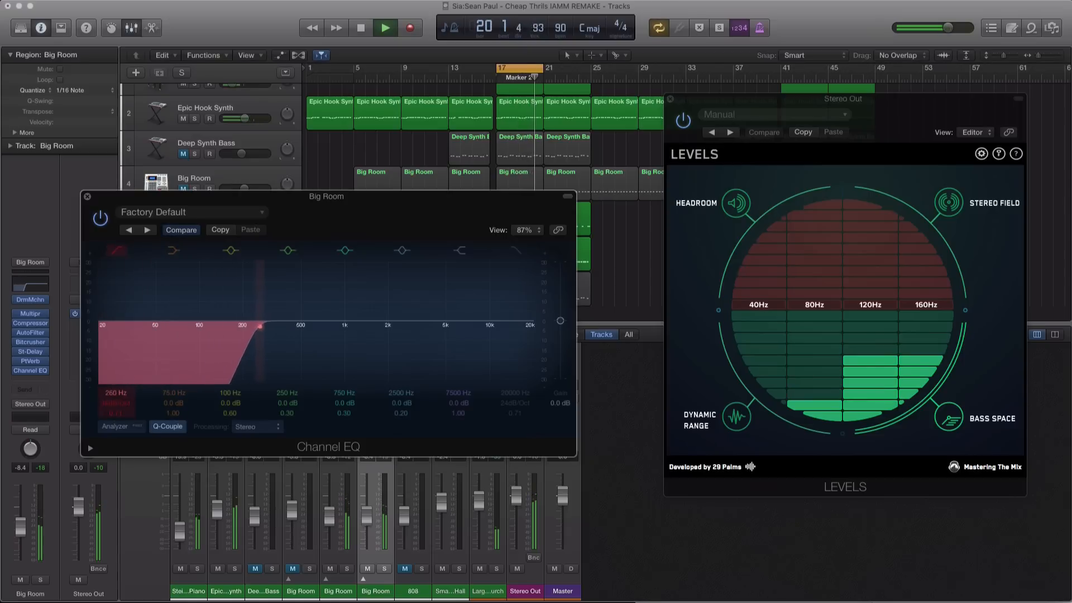
drag(260, 326, 242, 326)
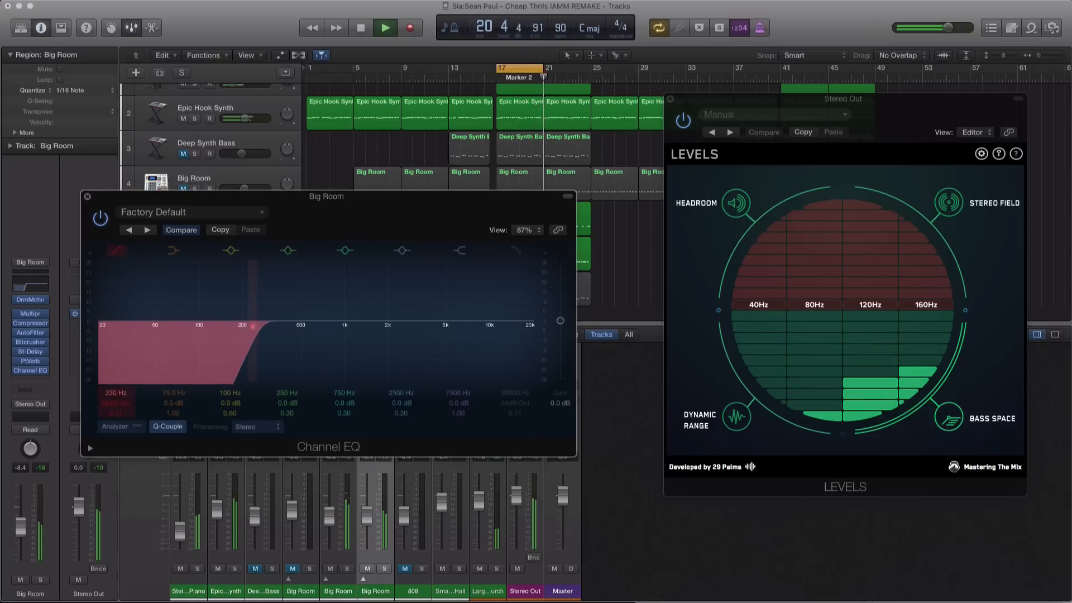
drag(253, 324, 230, 328)
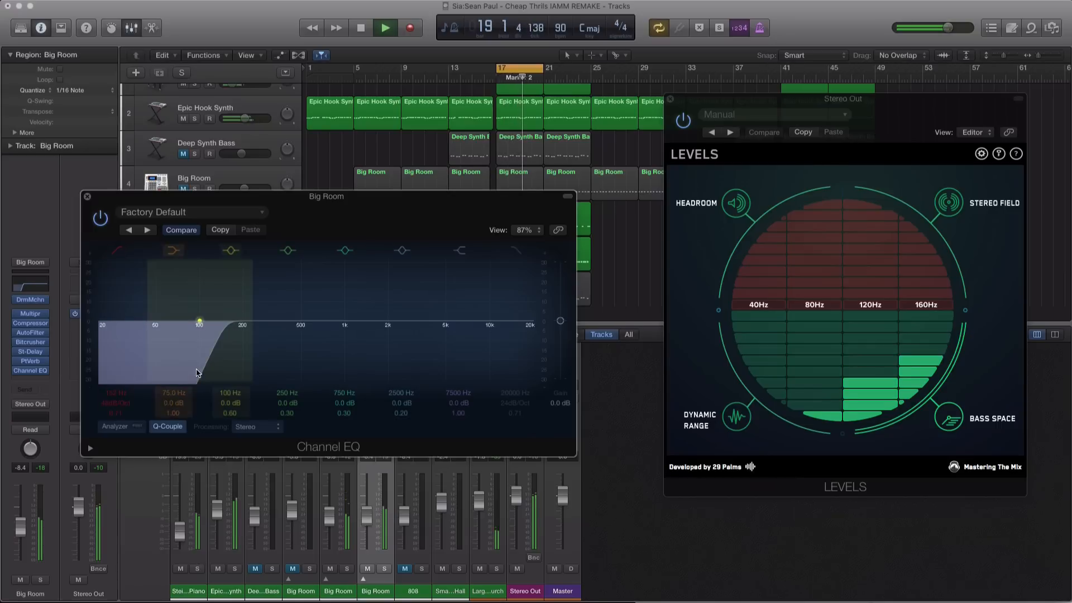
drag(199, 319, 170, 326)
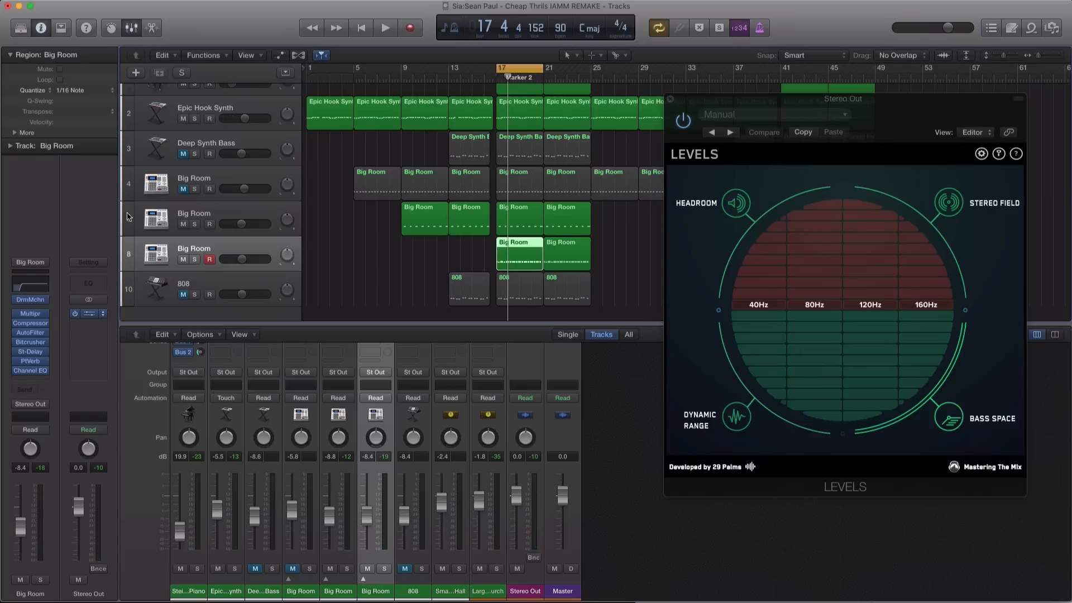
mouse_move(170, 227)
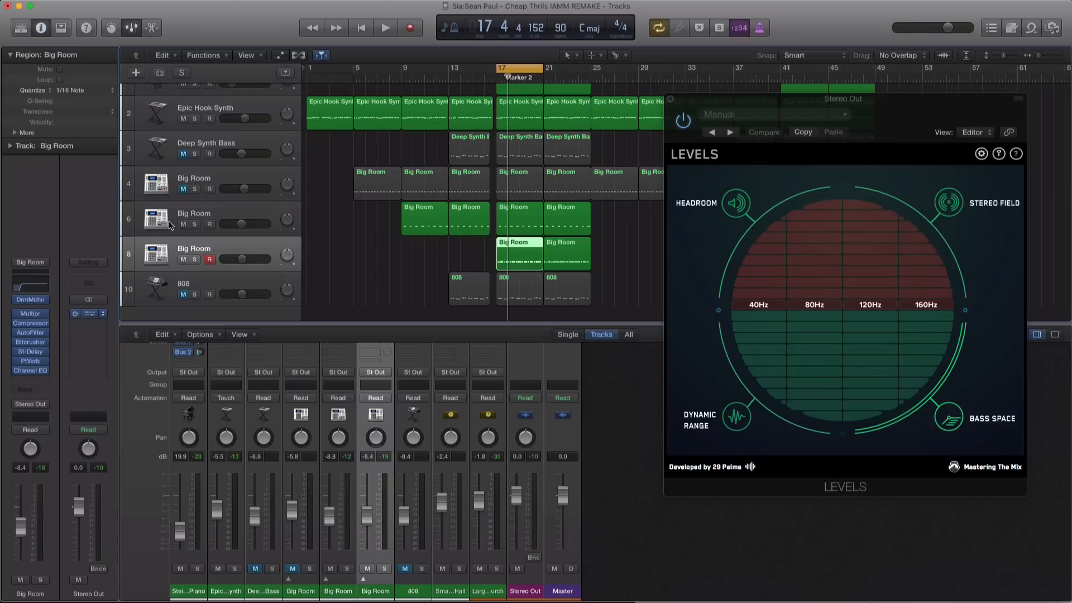
mouse_move(940, 382)
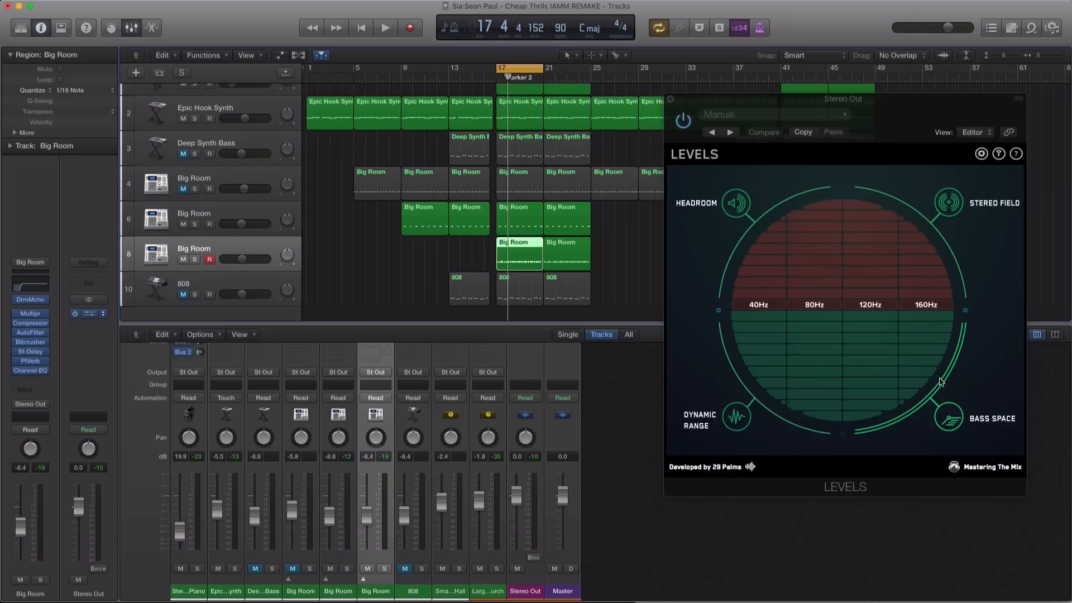
mouse_move(838, 349)
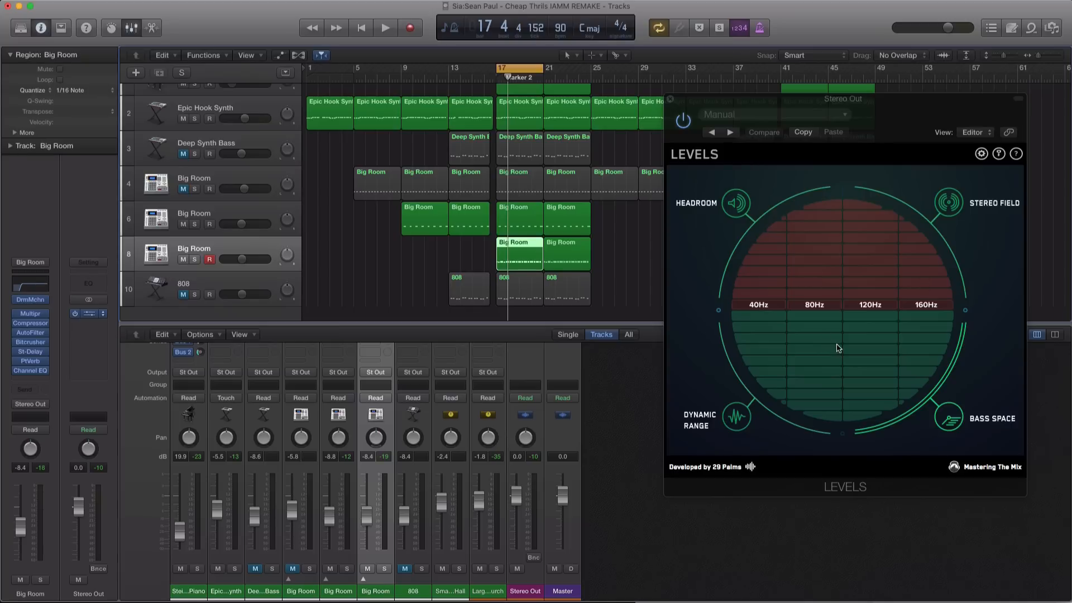
mouse_move(960, 244)
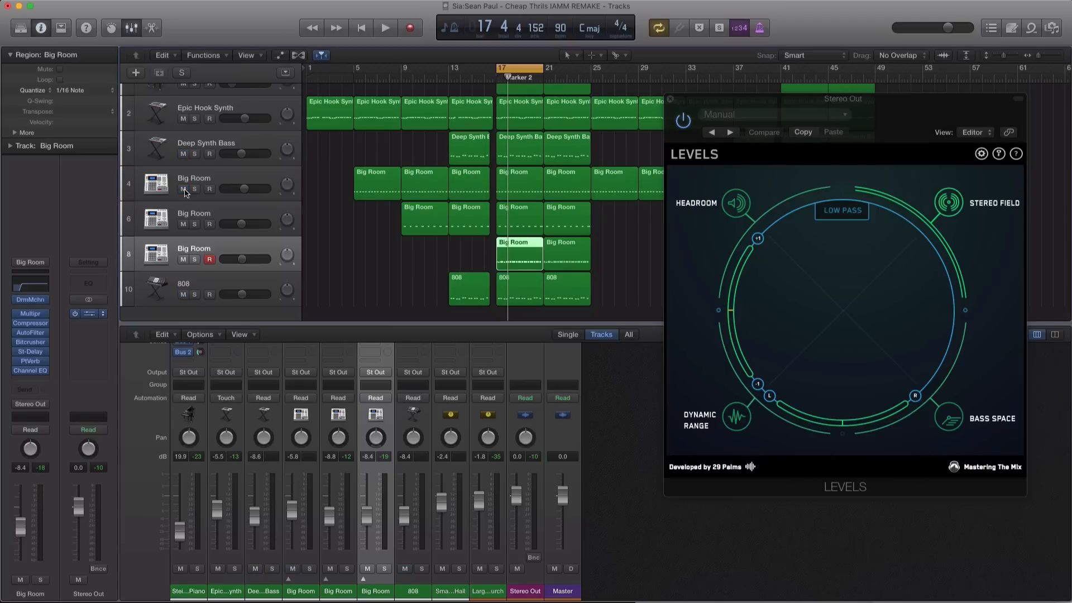
Play and stop the mix several times while watching its stereo spread in the Stereo Field scope.
click(385, 27)
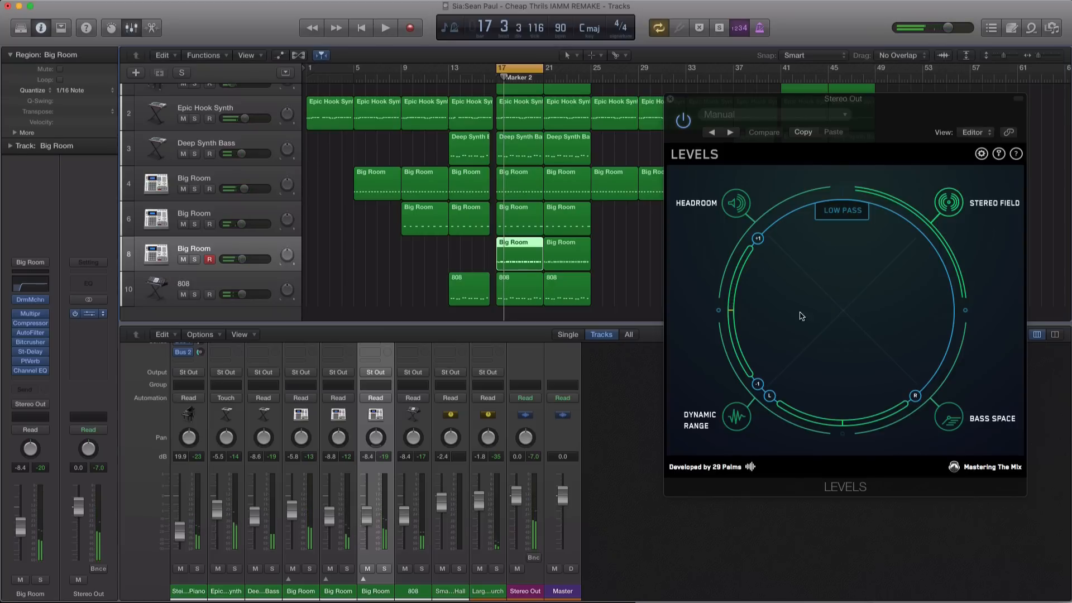
mouse_move(767, 291)
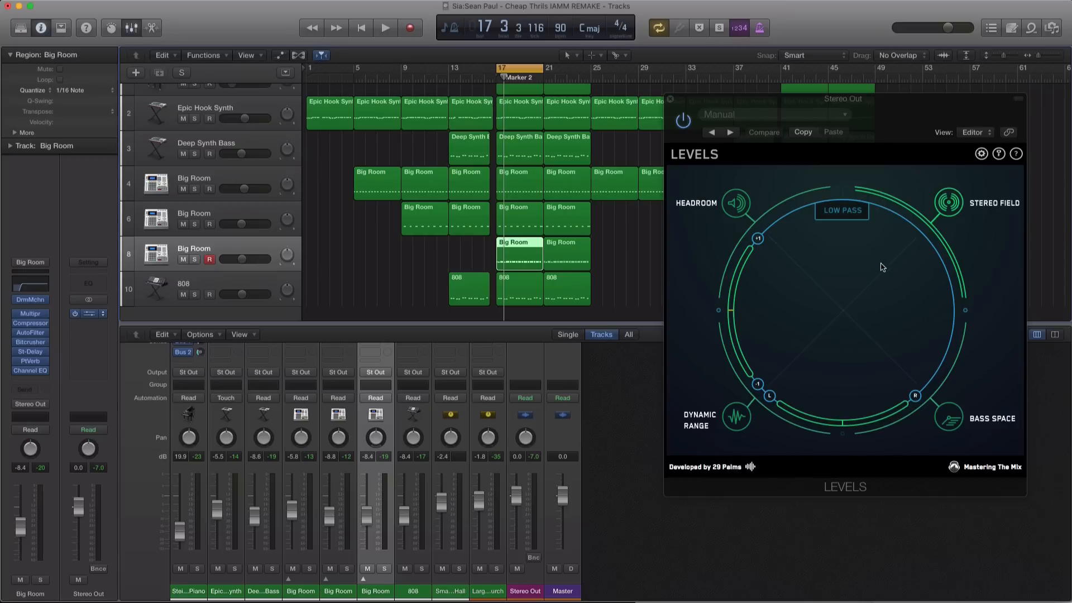
click(386, 28)
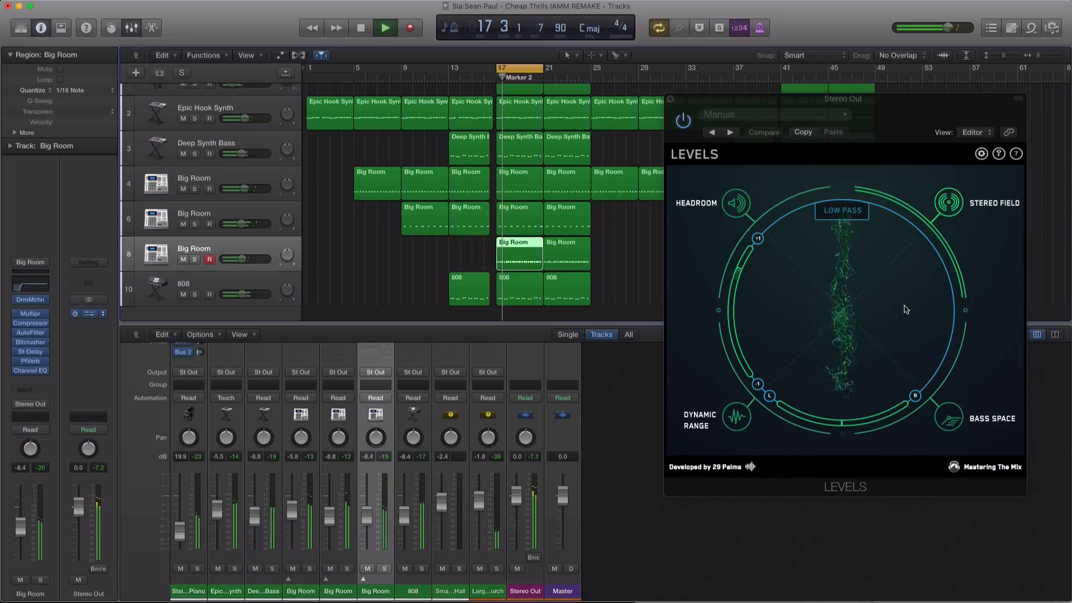
click(385, 28)
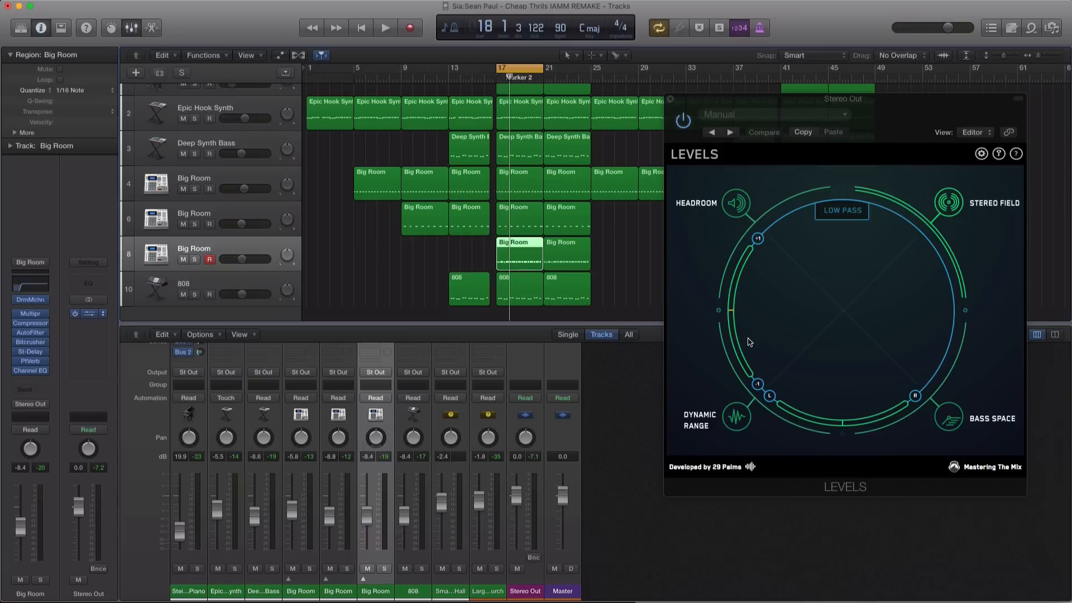
mouse_move(825, 288)
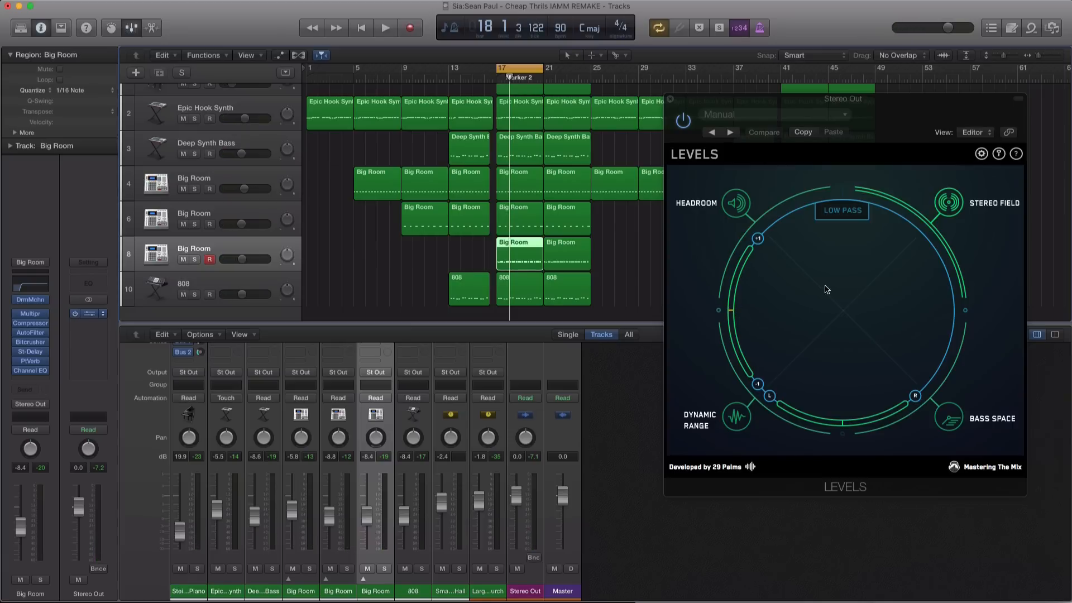
click(384, 27)
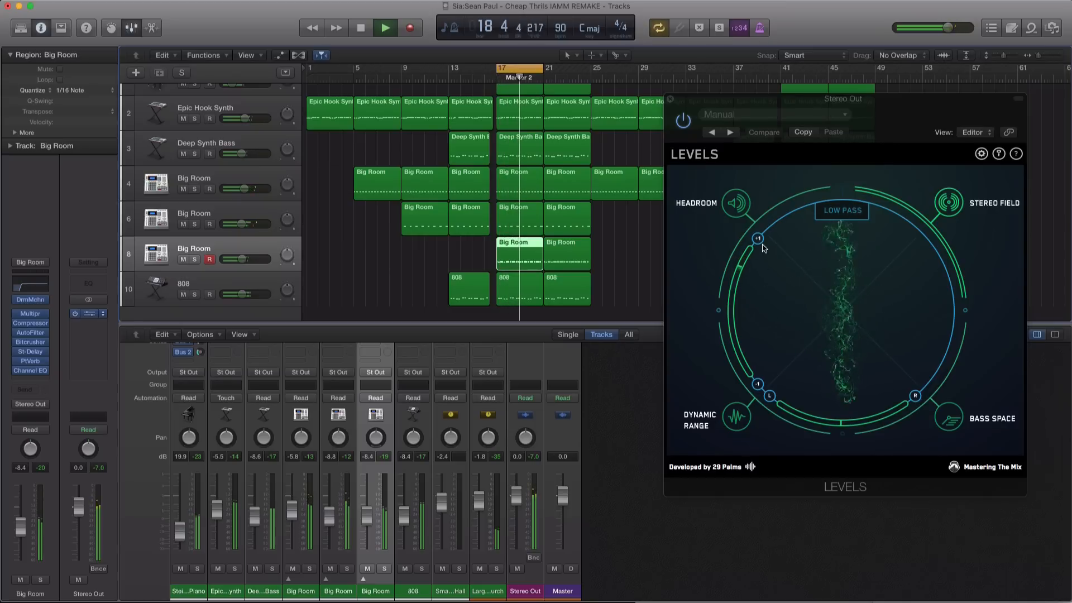
click(385, 28)
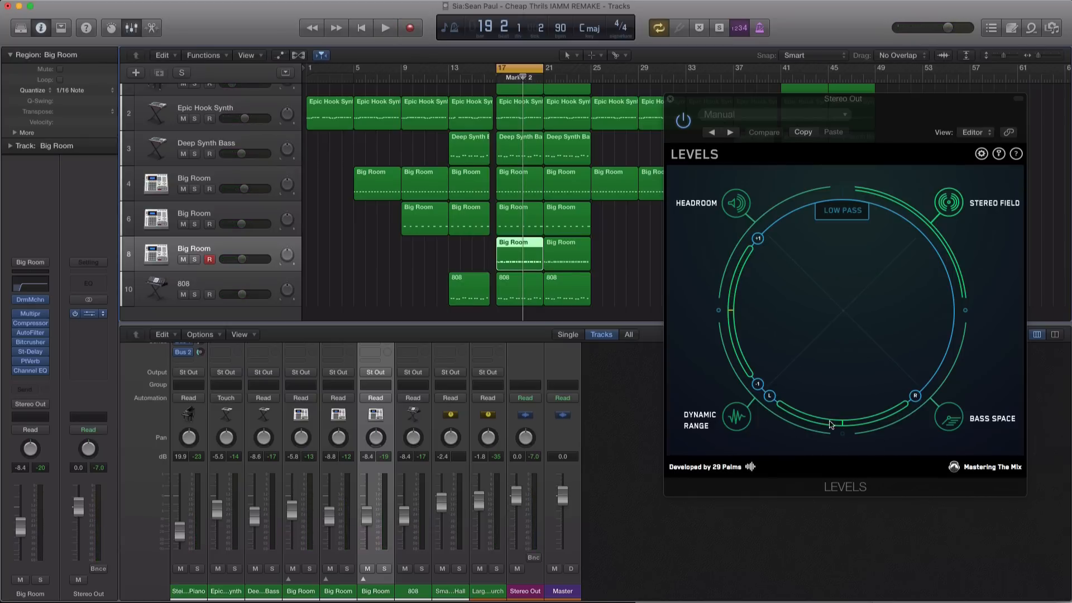
click(385, 27)
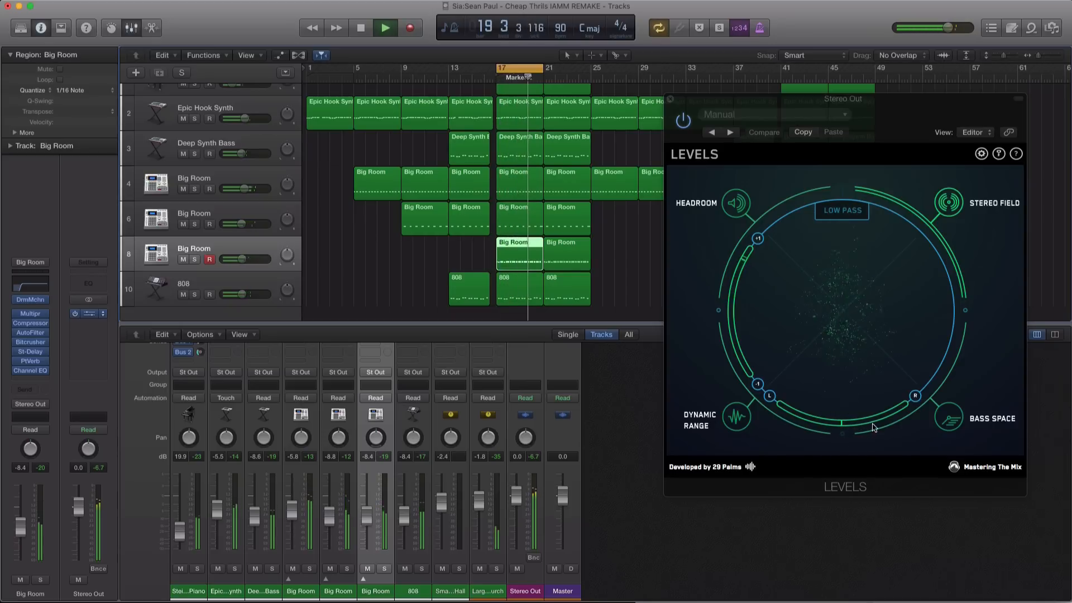
click(360, 28)
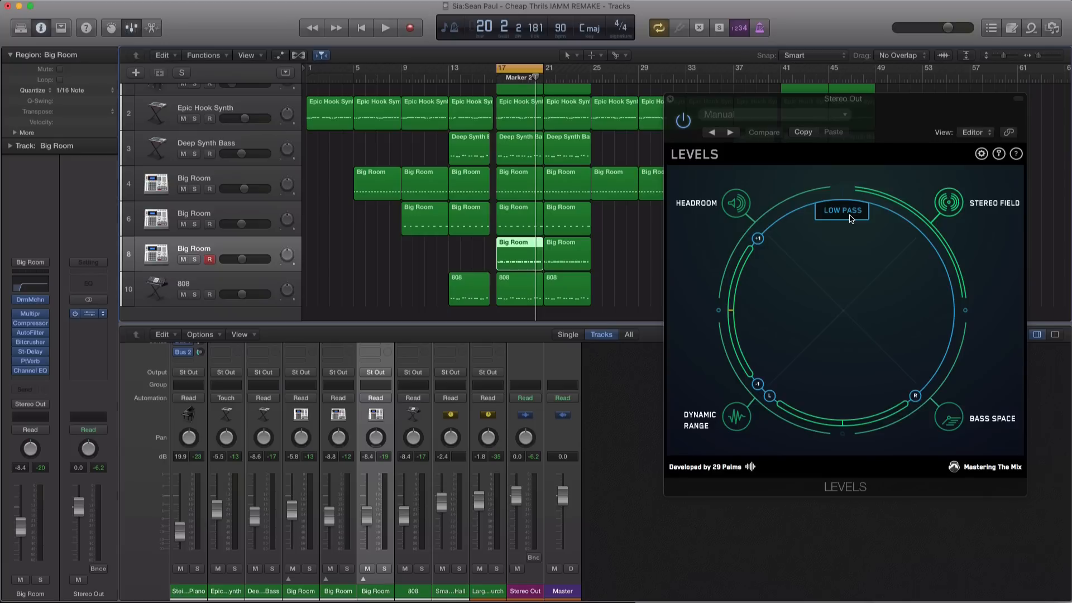
mouse_move(847, 219)
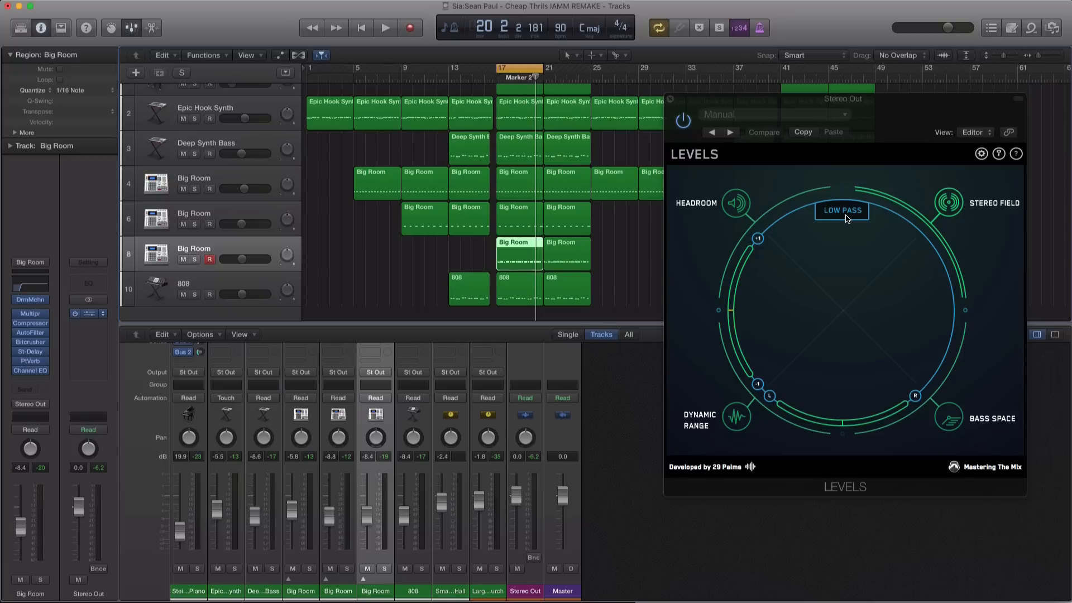
Engage the LOW PASS filter on the Stereo Field view and resume playback.
click(385, 27)
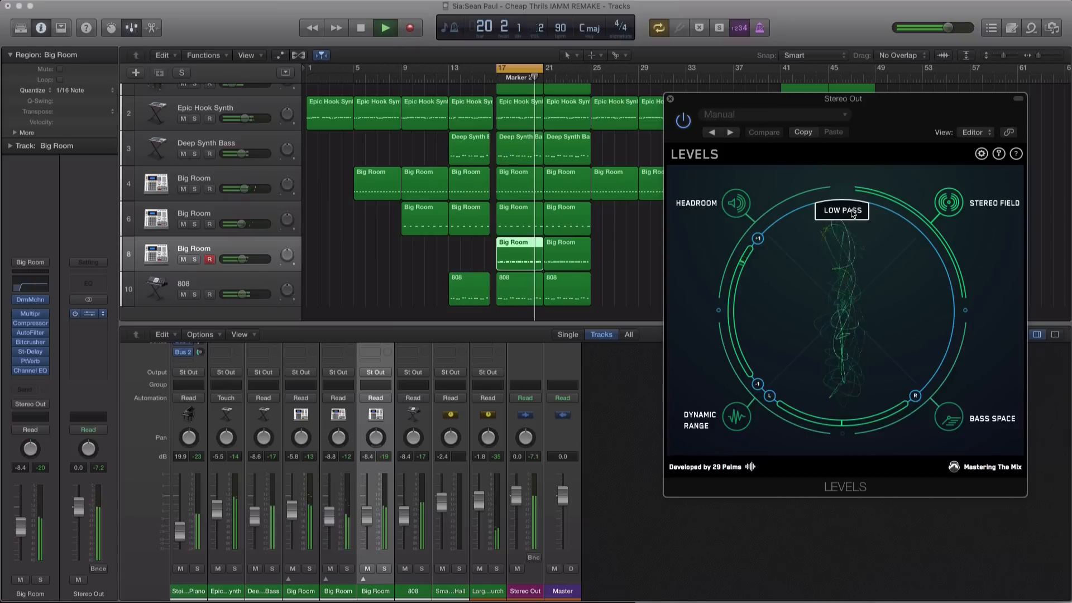
Switch Stereo Field to its MONO bar view, then return to the Headroom meter reading -5.6 dBTP.
click(384, 28)
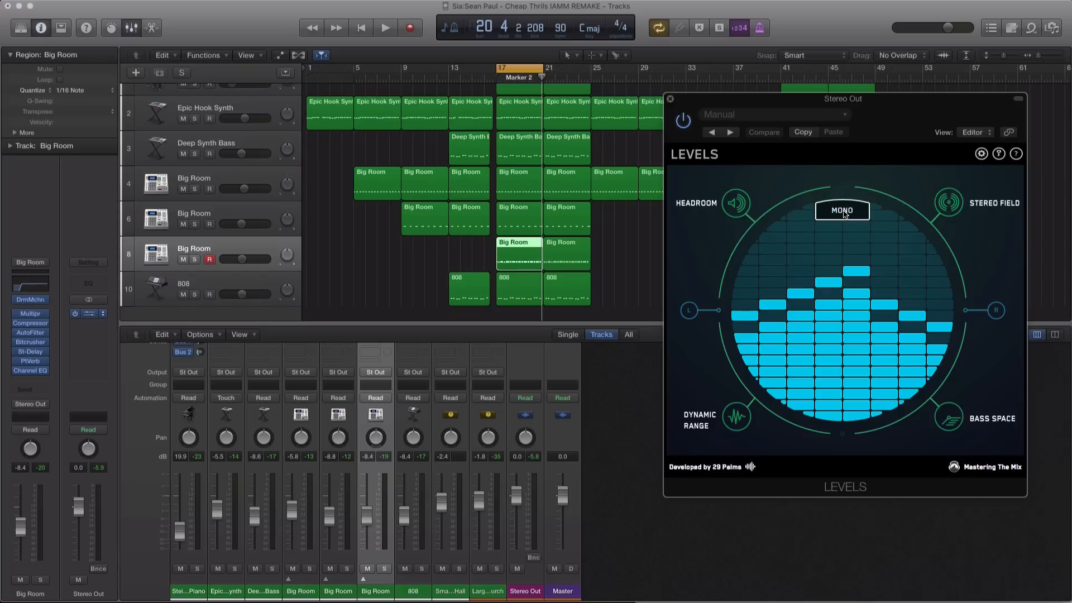
mouse_move(762, 314)
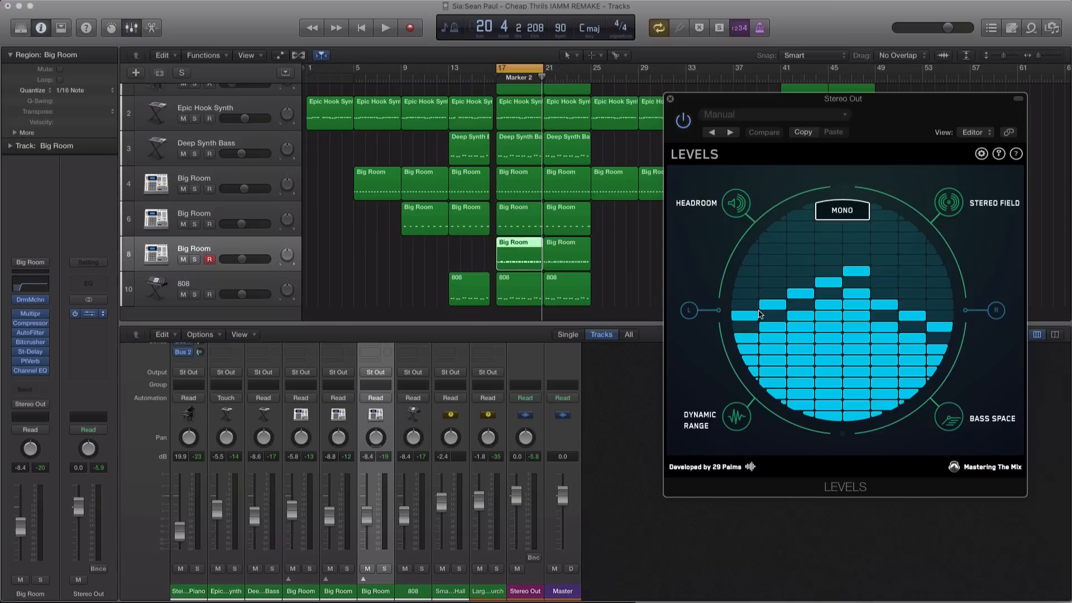
click(385, 28)
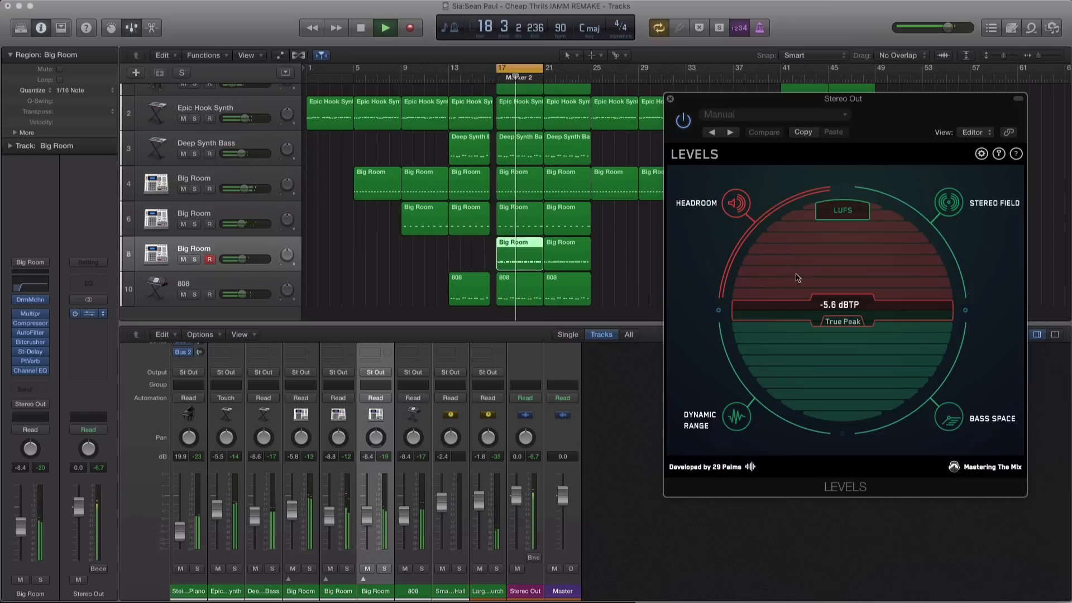
Replay the mix after pulling all faders down until True Peak reads -6.6 dBTP.
click(385, 28)
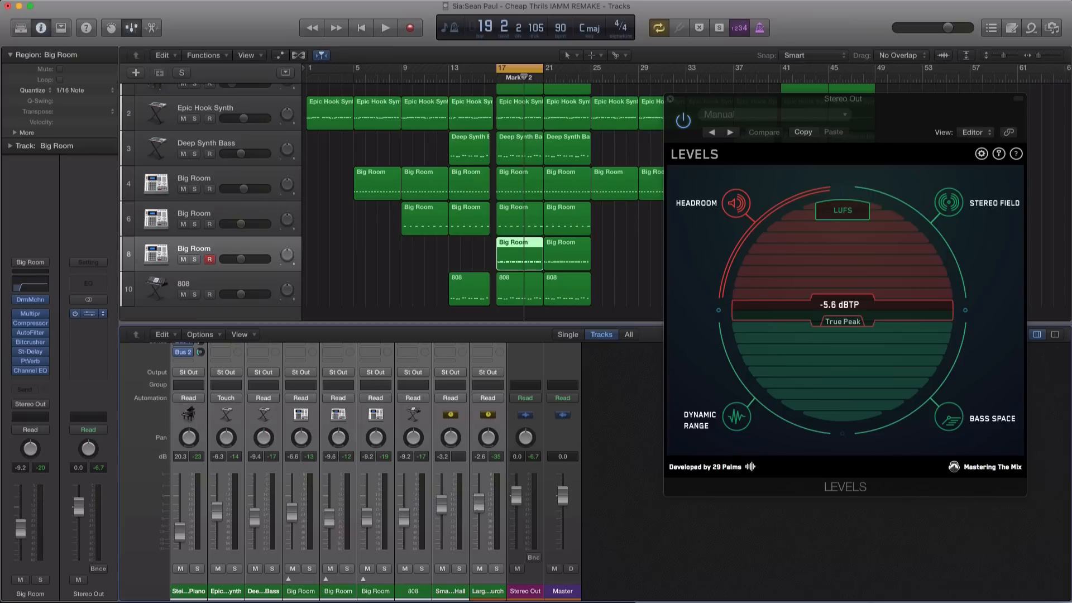
click(385, 28)
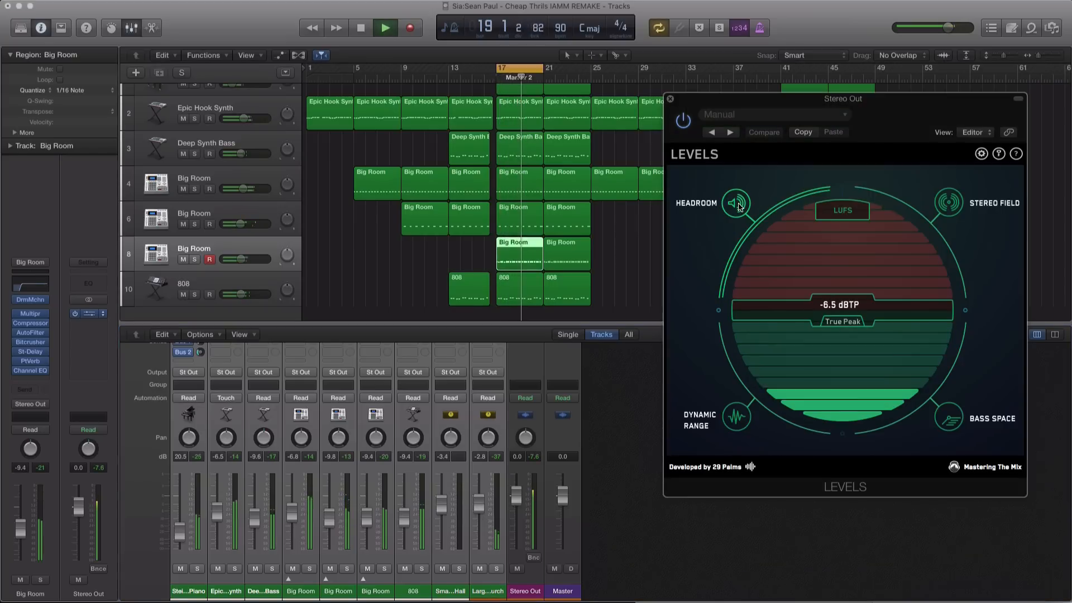
click(384, 28)
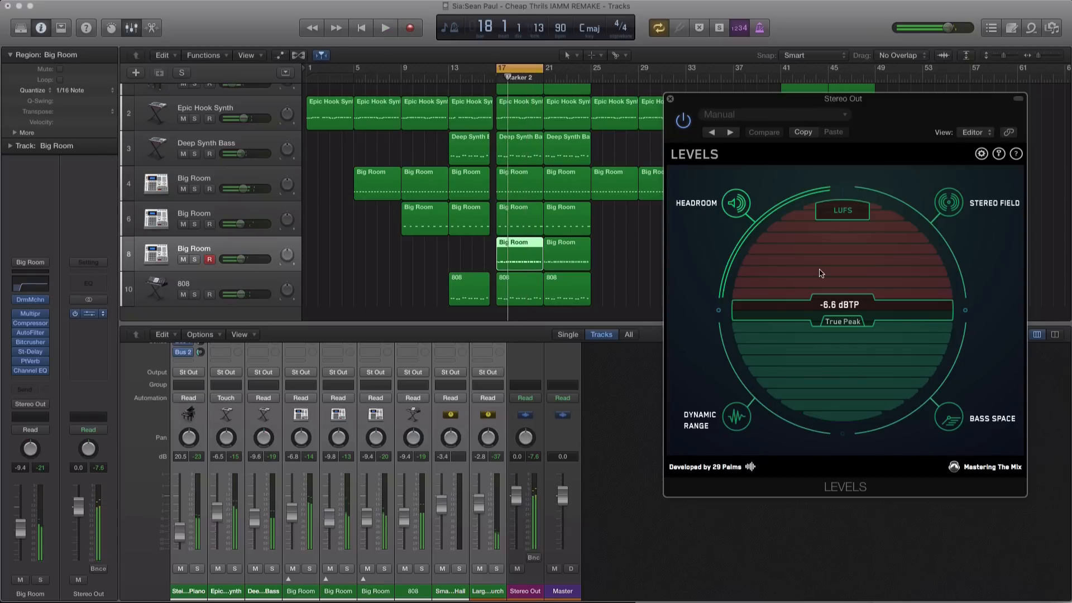
Drag the Stereo Out Levels window left and down over the mixer.
drag(842, 99, 760, 124)
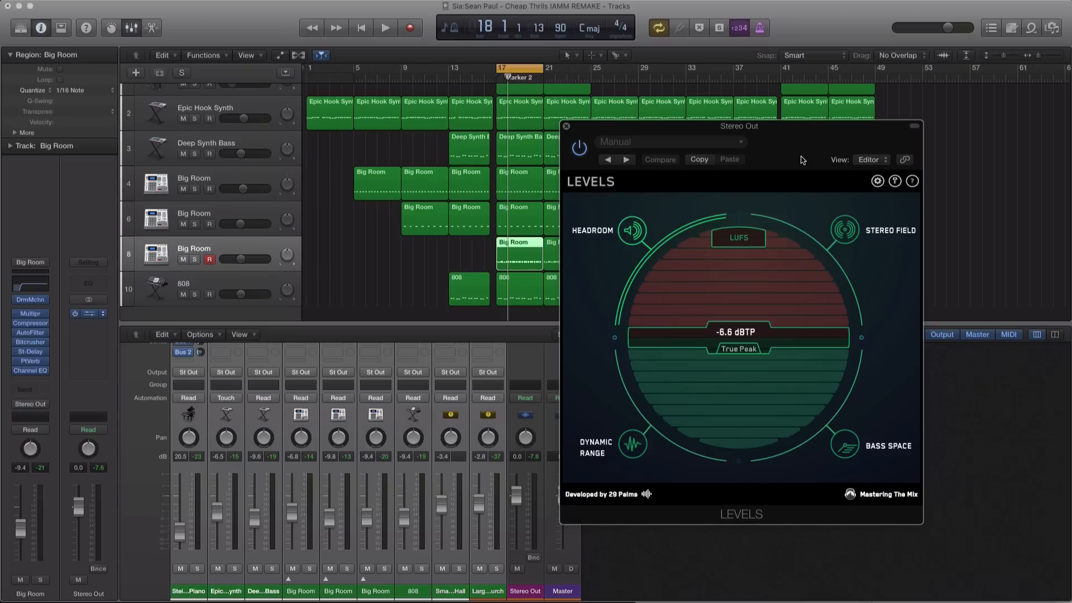
mouse_move(805, 176)
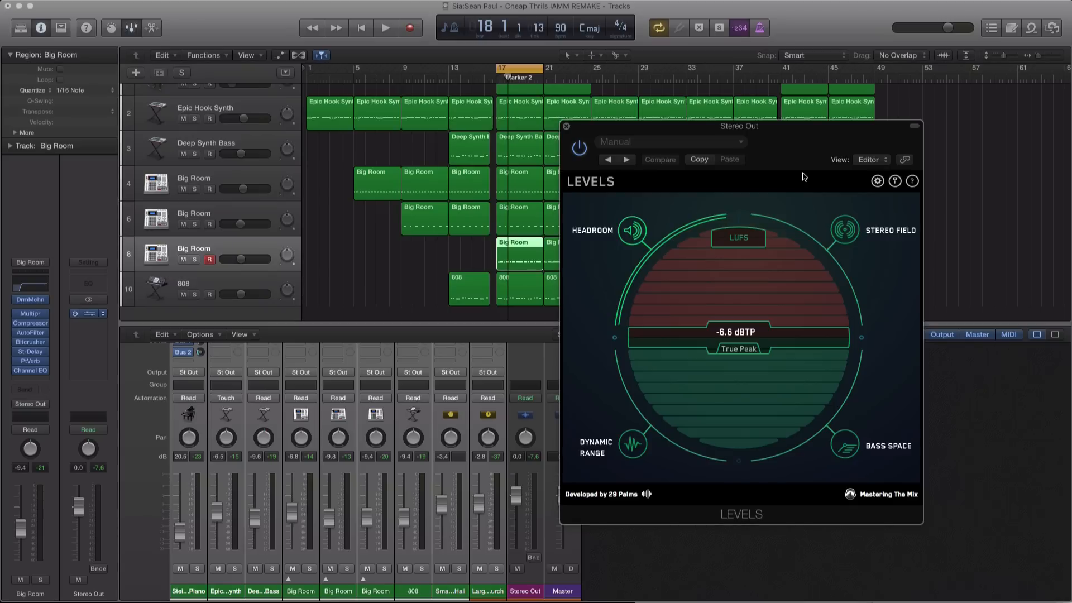